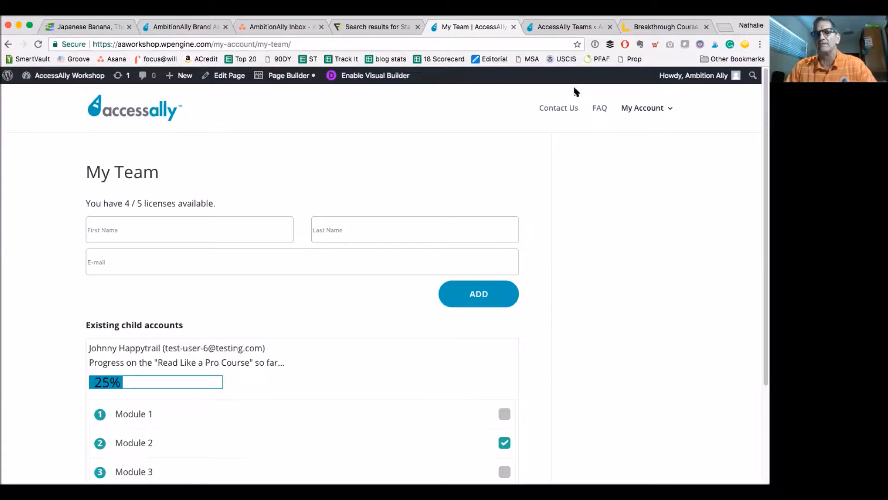
mouse_move(566, 88)
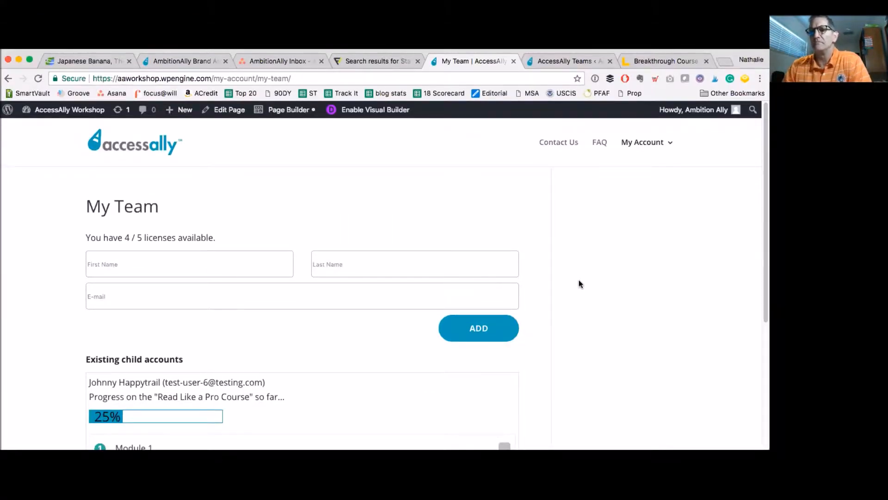
- Scroll the My Team page to review the child's 25% course progress and 67% quiz score
scroll("down", 3)
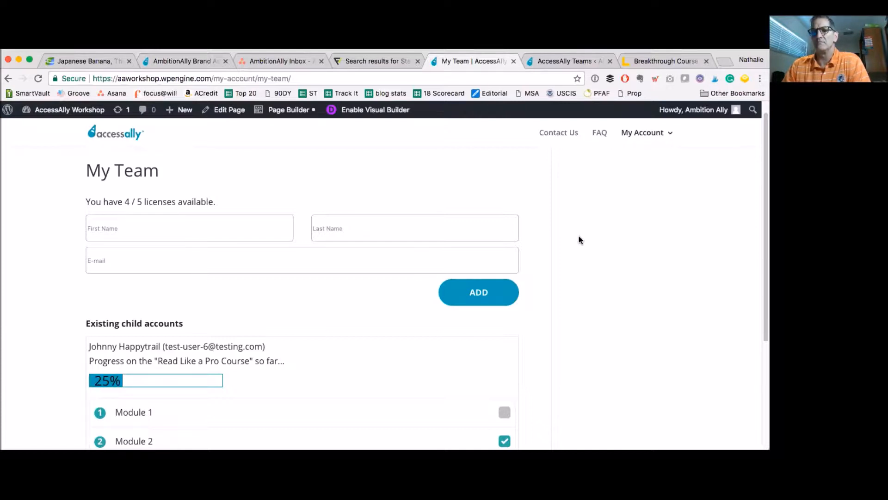
mouse_move(576, 233)
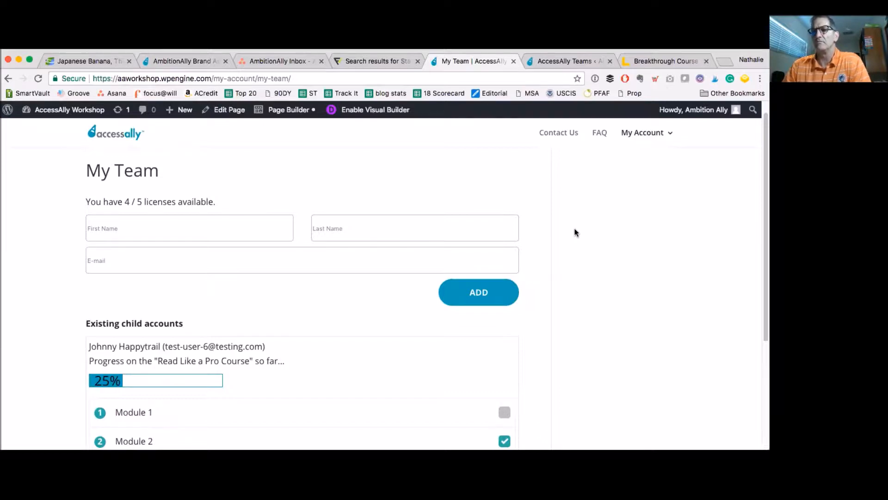
mouse_move(557, 184)
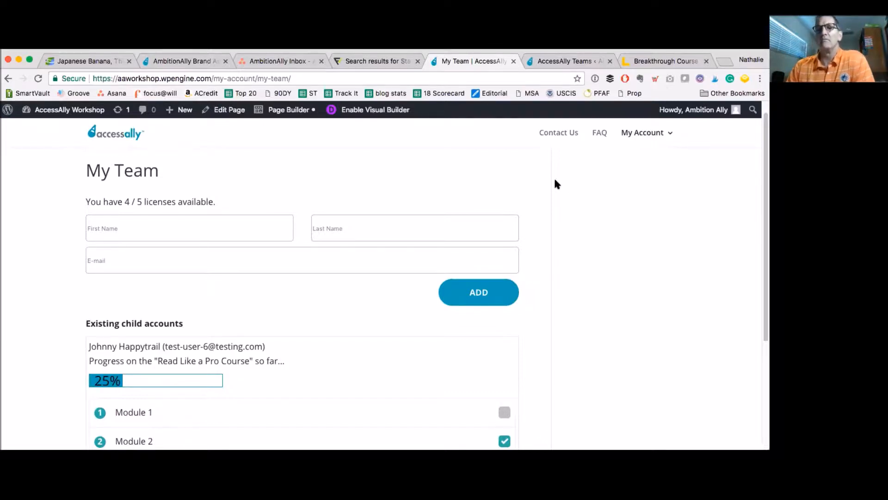
mouse_move(563, 188)
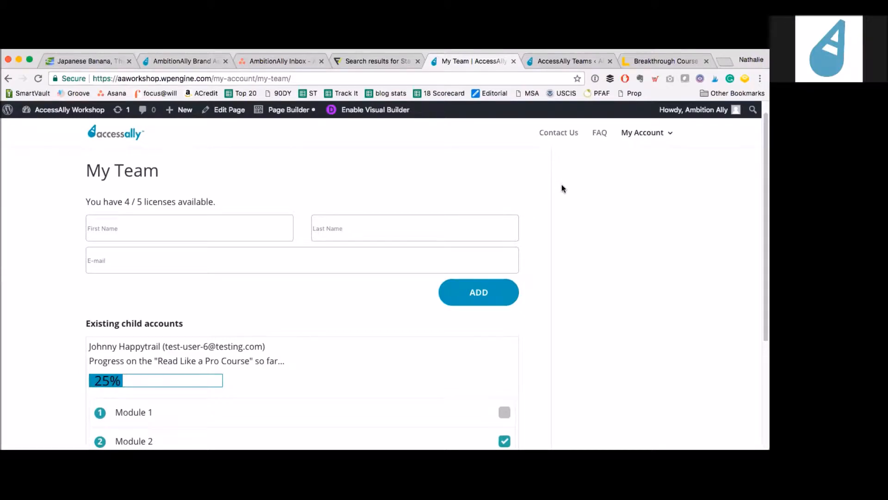
scroll("down", 3)
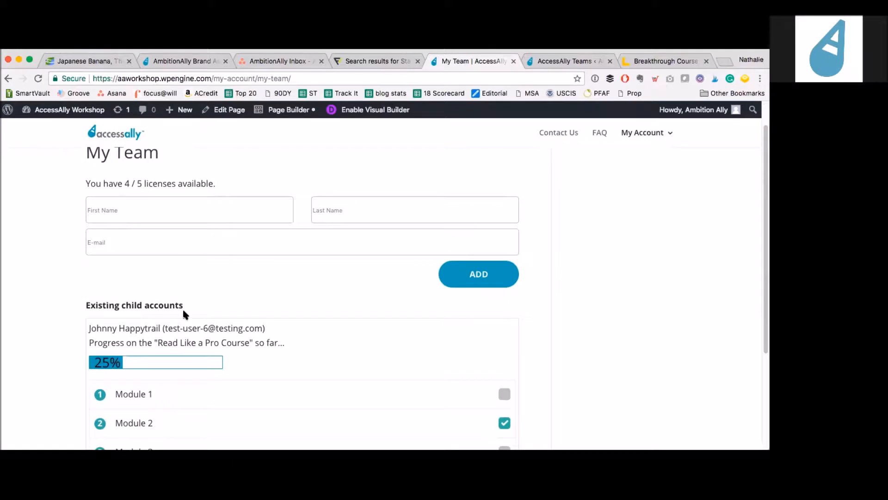
mouse_move(235, 193)
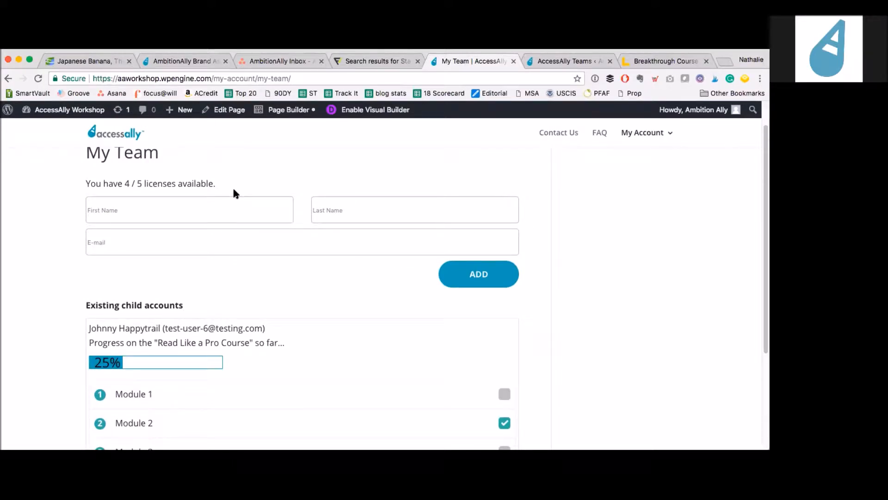
scroll("down", 3)
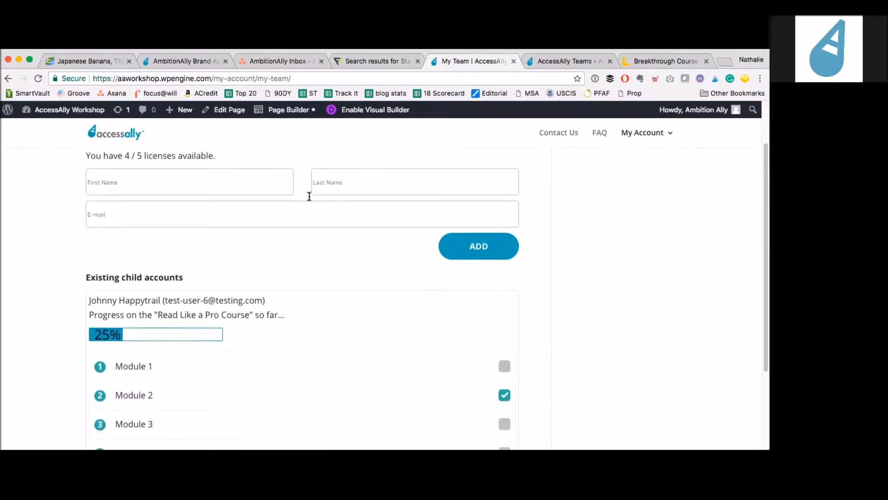
scroll("down", 3)
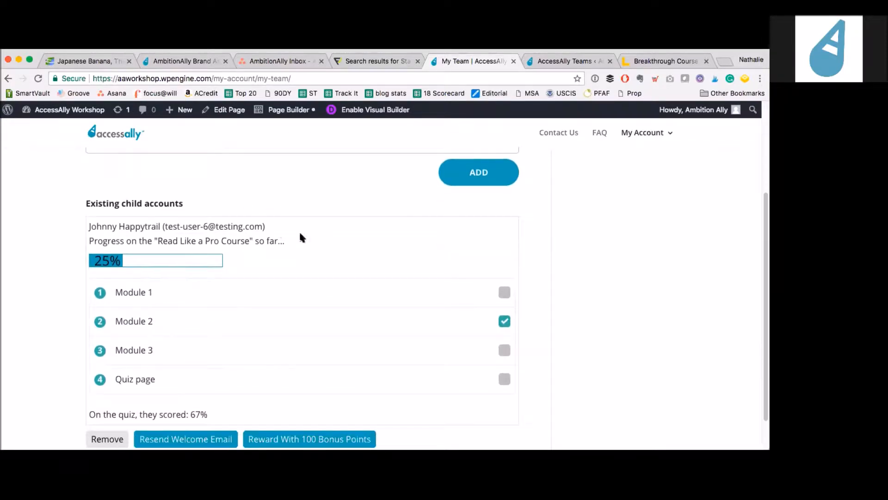
scroll("down", 3)
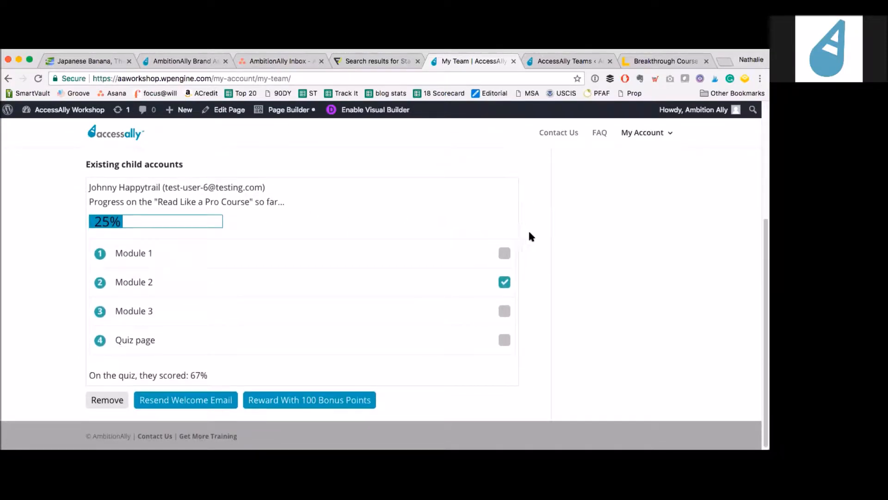
mouse_move(536, 239)
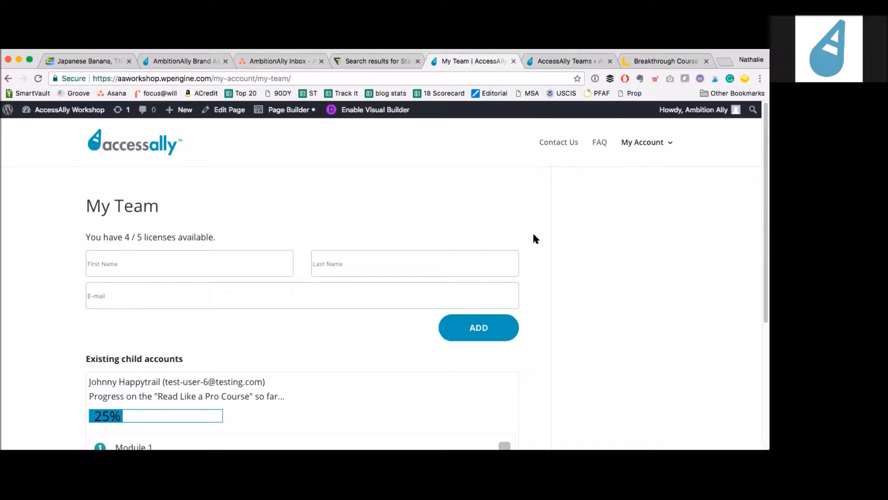
mouse_move(545, 211)
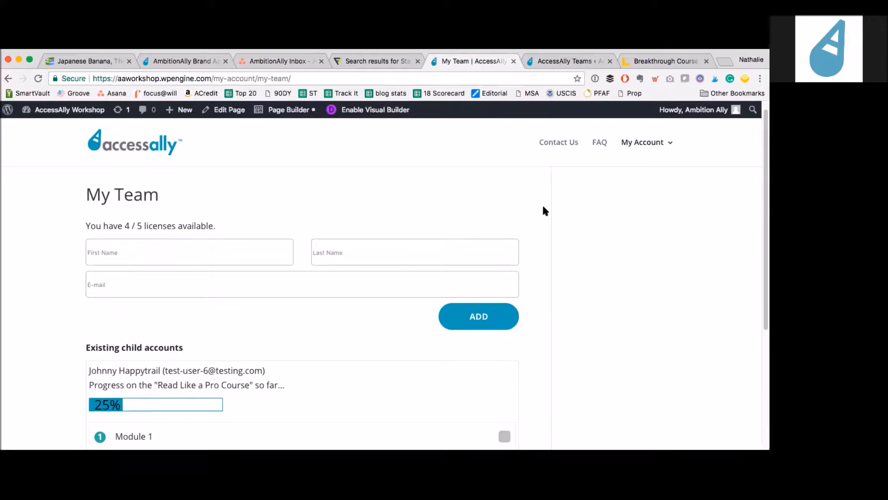
mouse_move(547, 226)
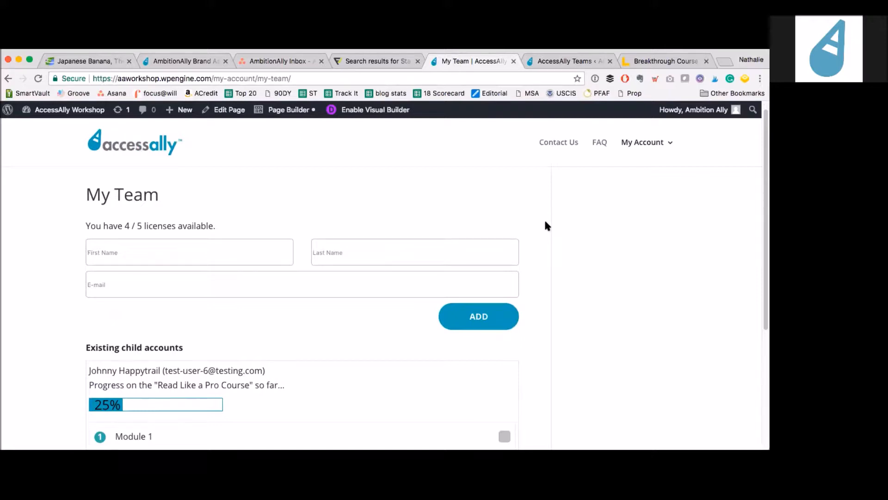
scroll("down", 3)
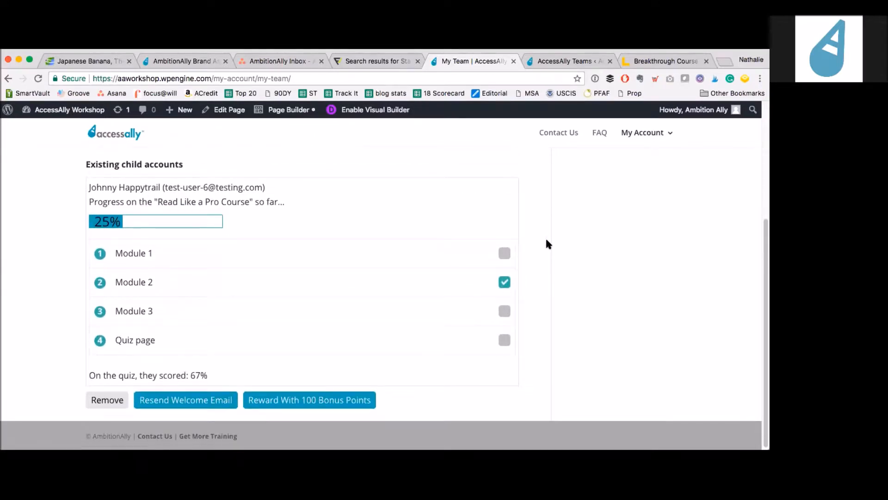
mouse_move(233, 172)
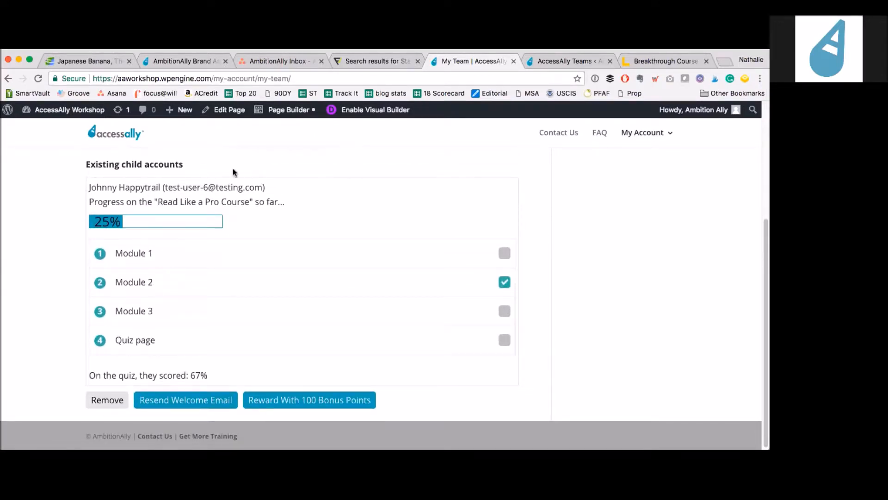
mouse_move(333, 266)
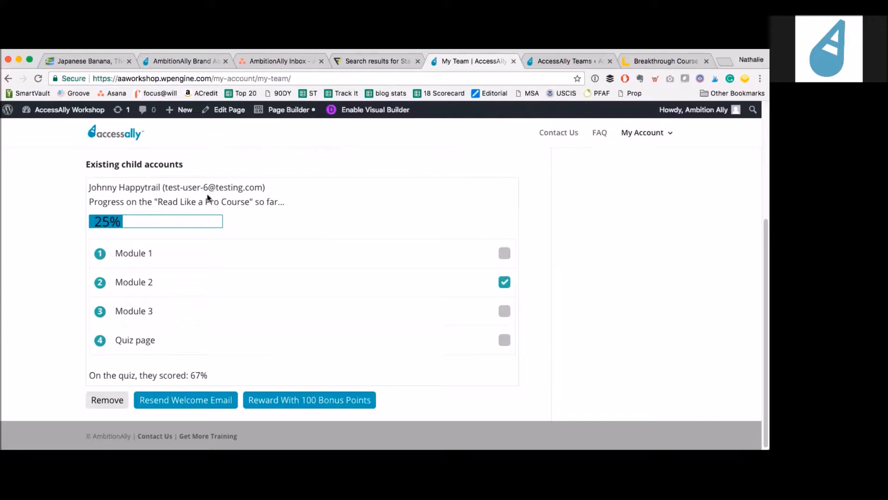
mouse_move(156, 218)
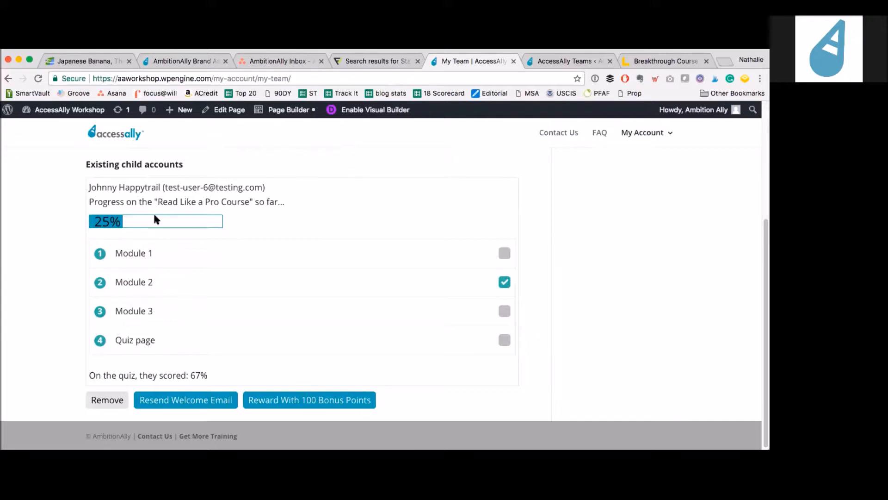
mouse_move(424, 317)
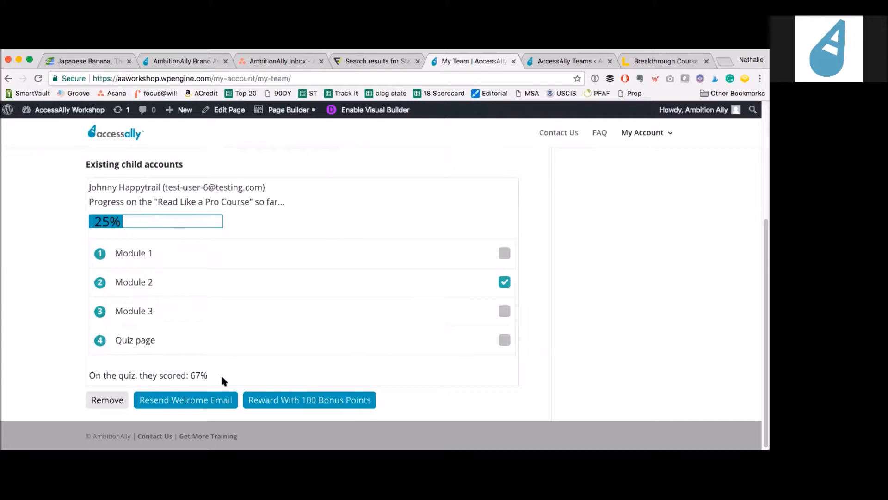
mouse_move(228, 363)
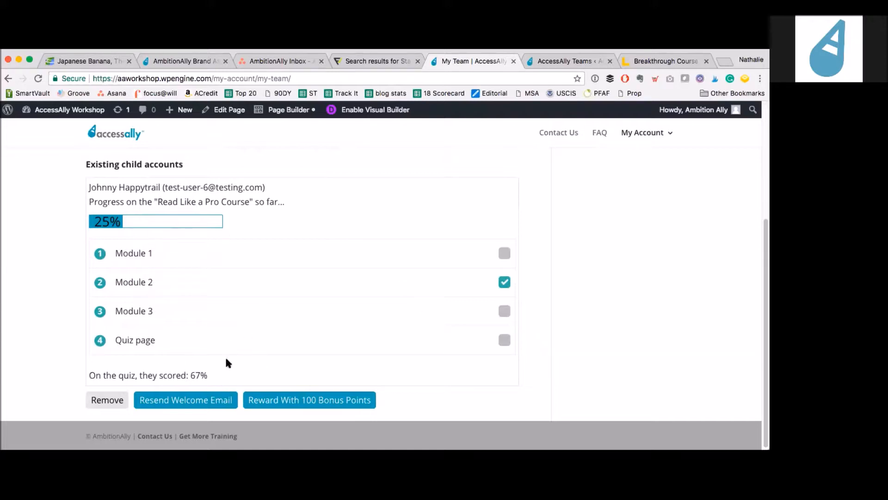
mouse_move(530, 202)
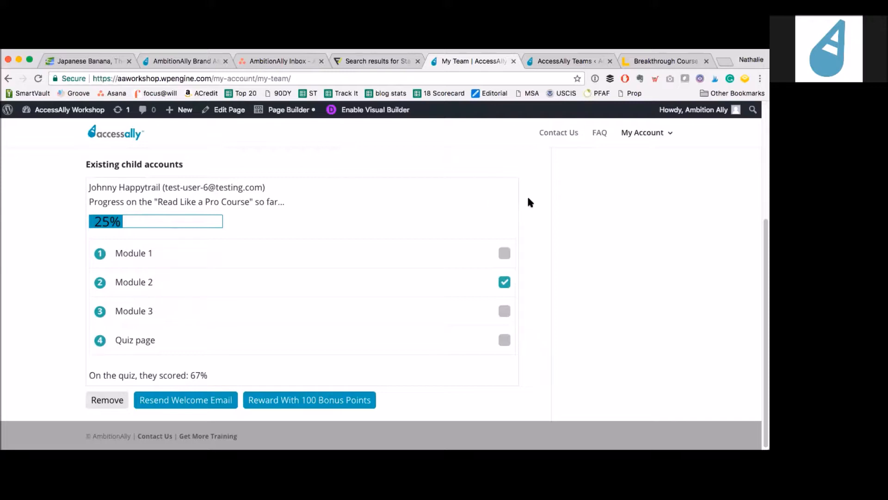
mouse_move(554, 211)
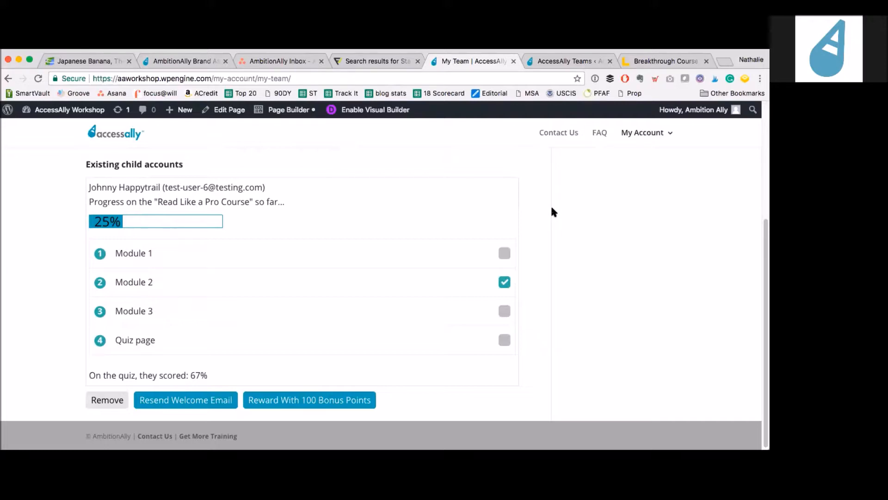
mouse_move(537, 243)
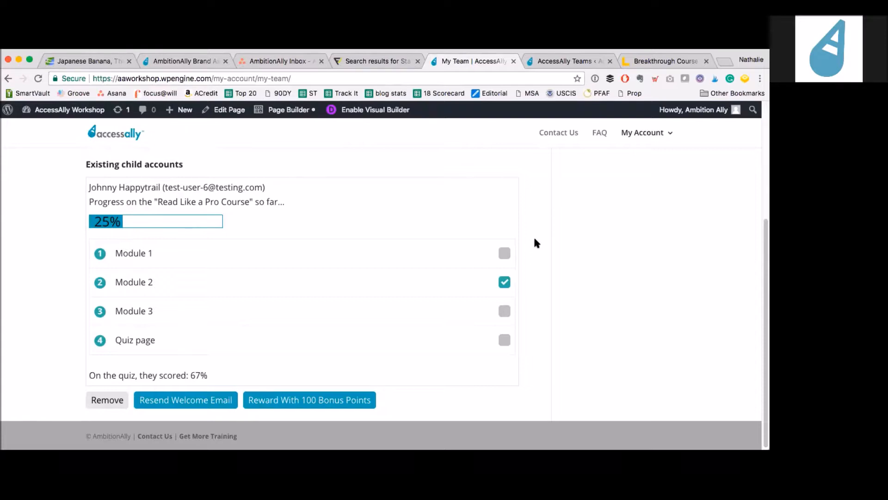
mouse_move(238, 358)
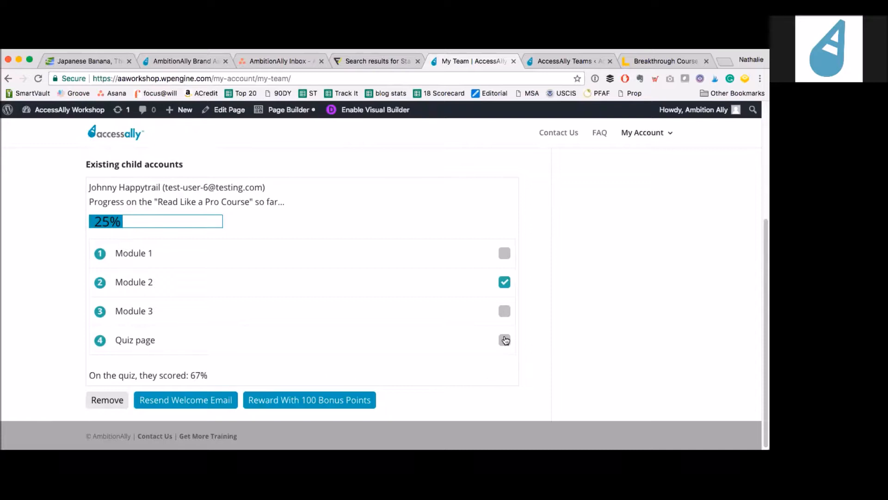
mouse_move(525, 343)
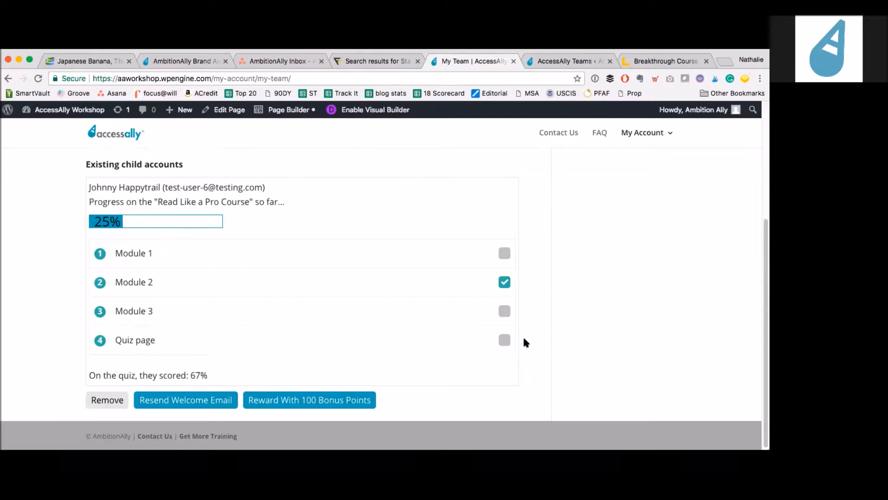
mouse_move(364, 339)
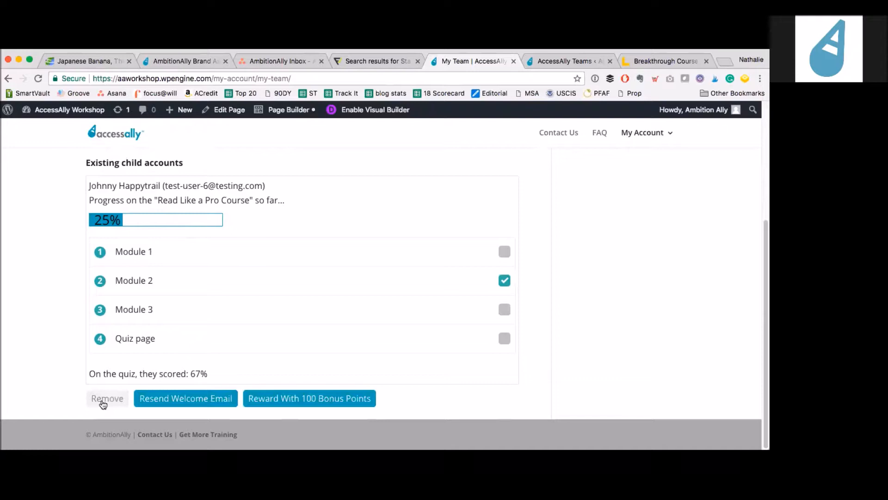
mouse_move(278, 410)
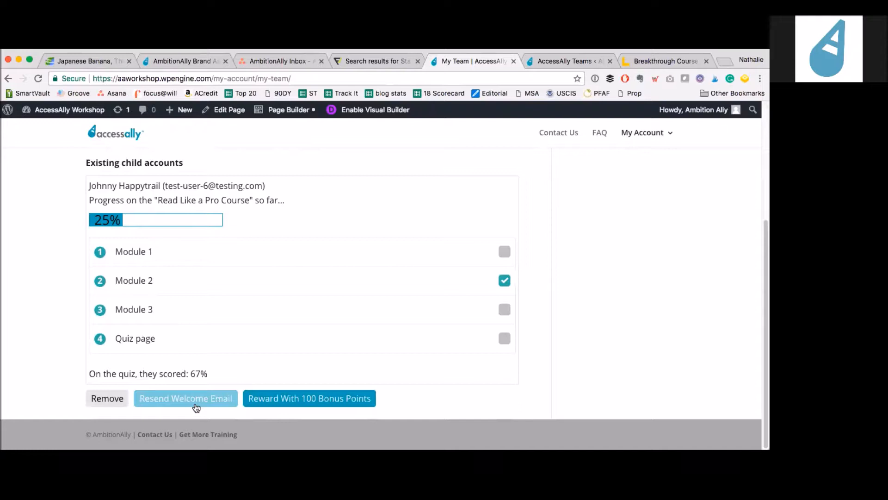
mouse_move(305, 408)
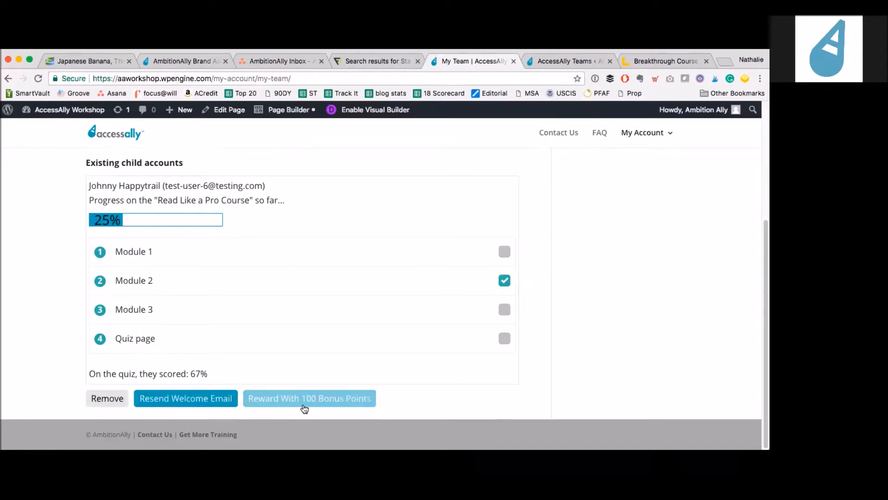
mouse_move(404, 405)
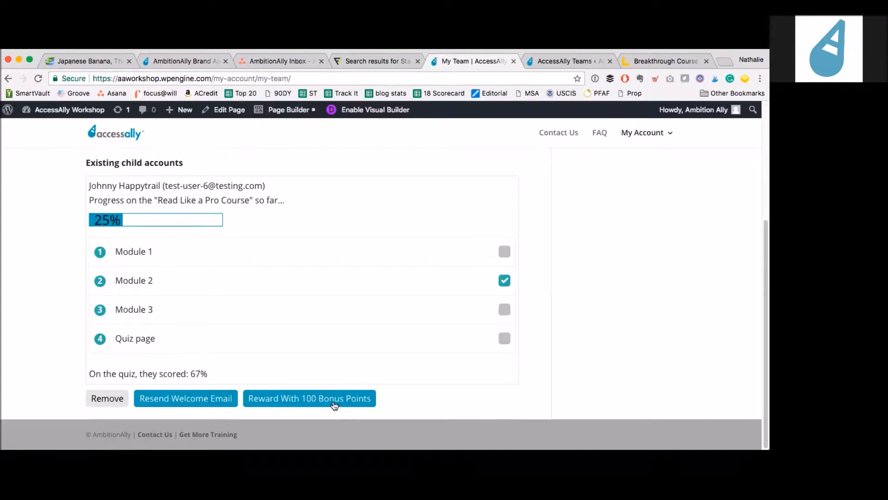
mouse_move(477, 265)
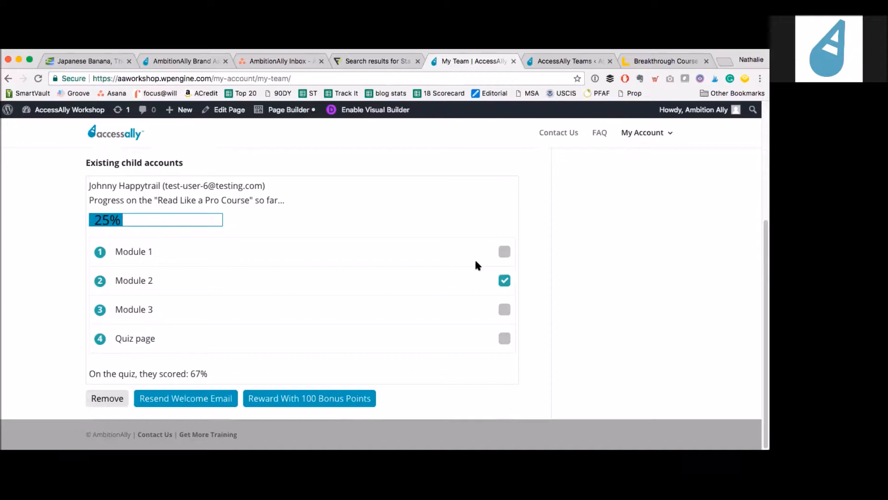
mouse_move(557, 230)
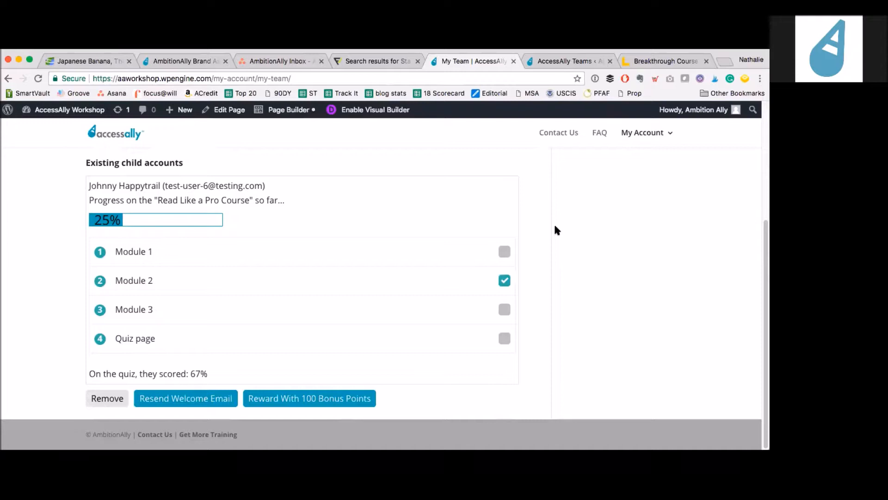
mouse_move(556, 224)
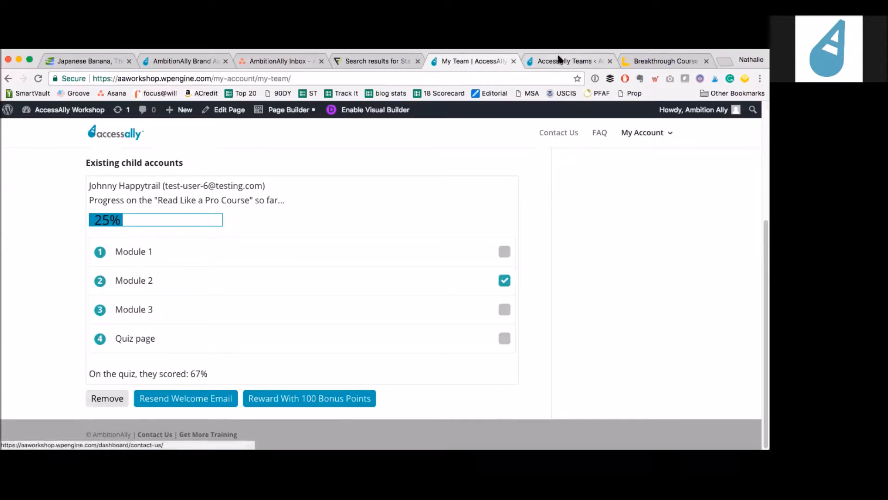
- Review the Corporate License of 5 Basic Setup and select the initial team size field (5)
left_click(565, 61)
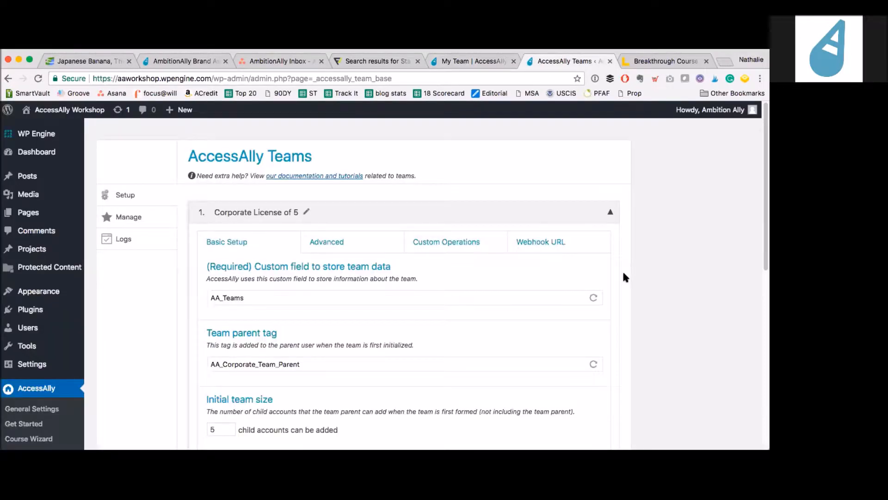
scroll("down", 3)
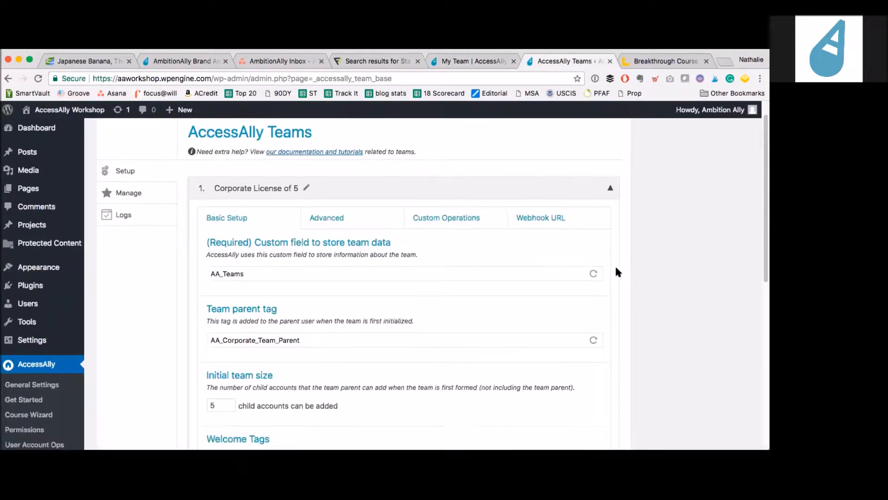
scroll("down", 3)
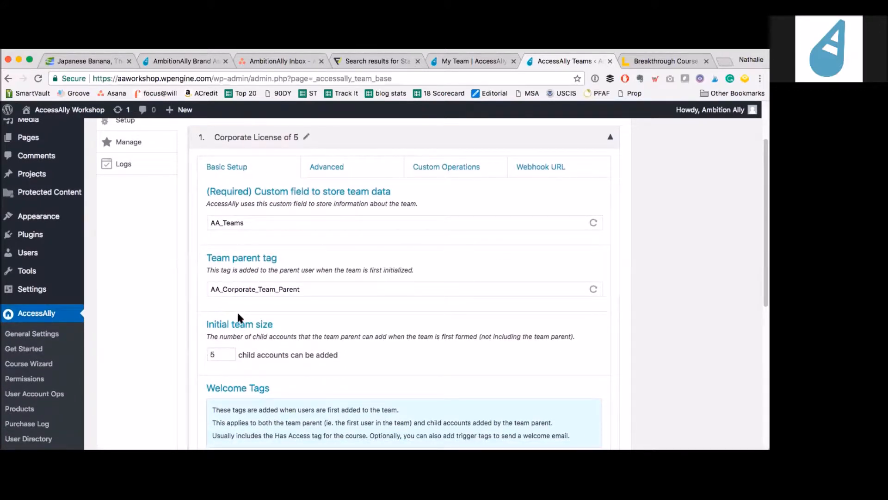
mouse_move(299, 310)
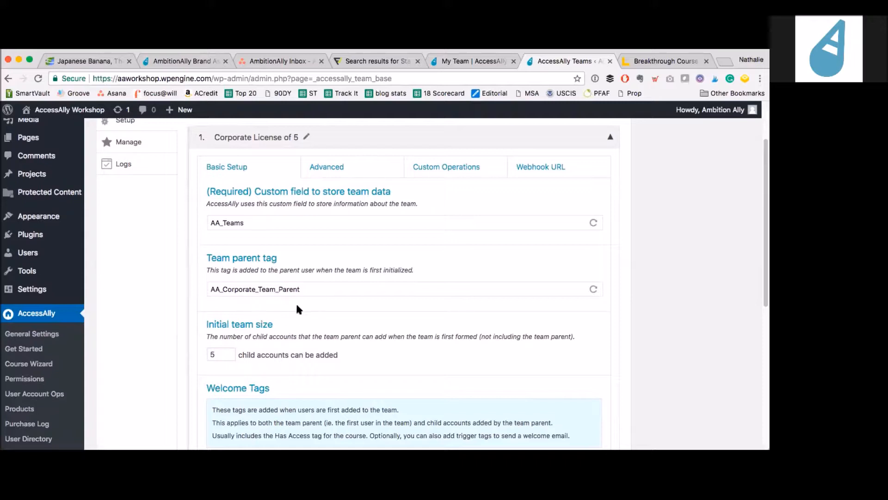
scroll("down", 3)
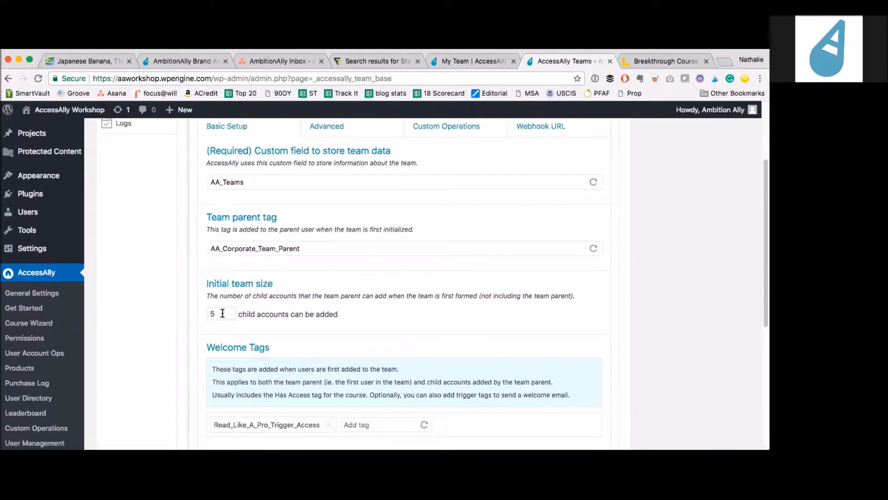
left_click(221, 314)
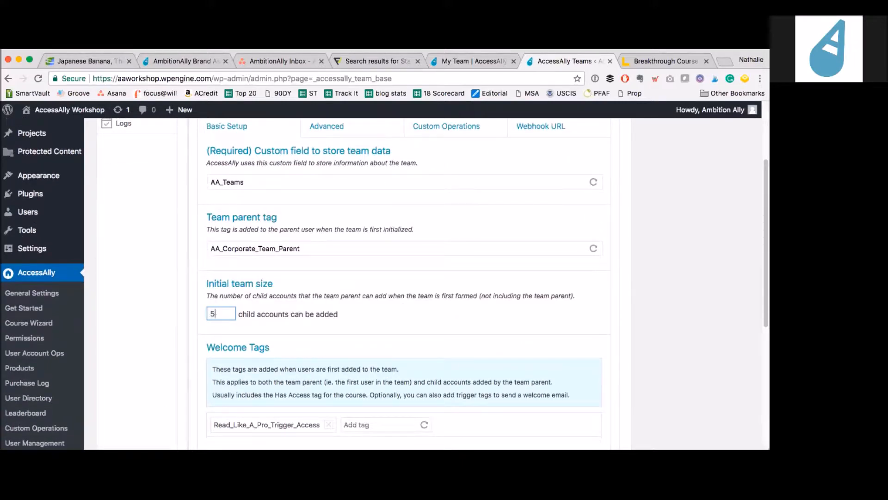
mouse_move(299, 277)
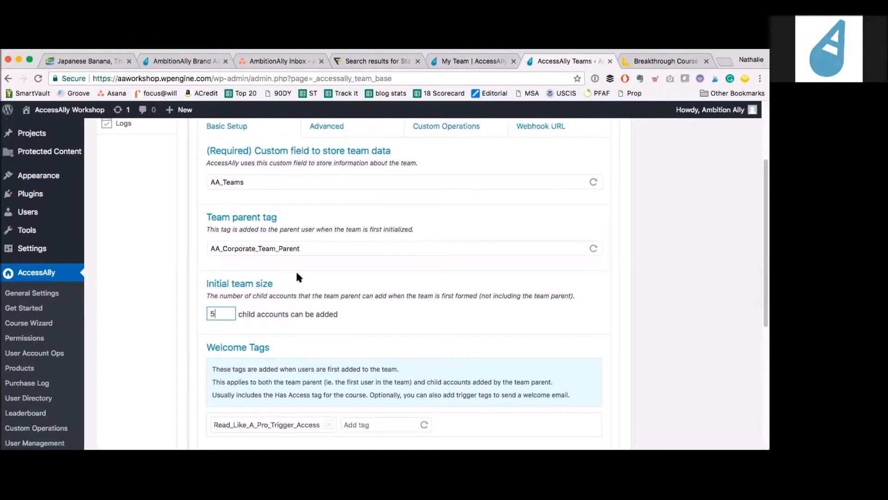
mouse_move(325, 279)
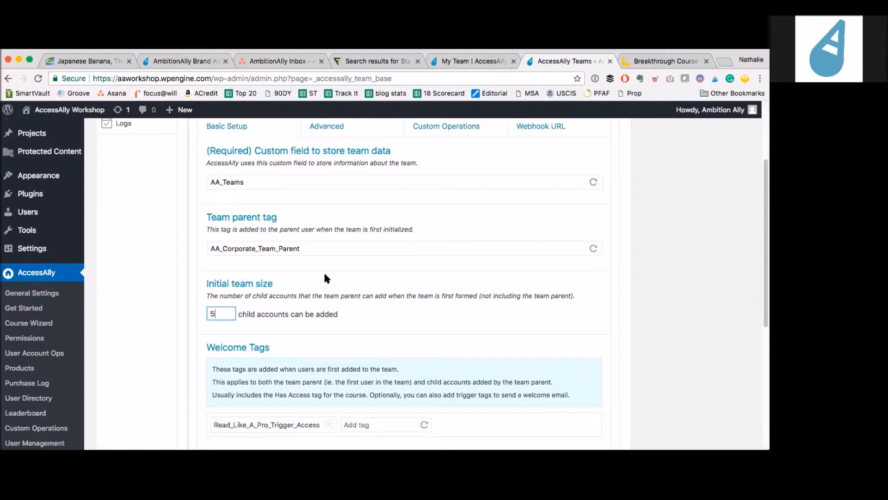
mouse_move(372, 285)
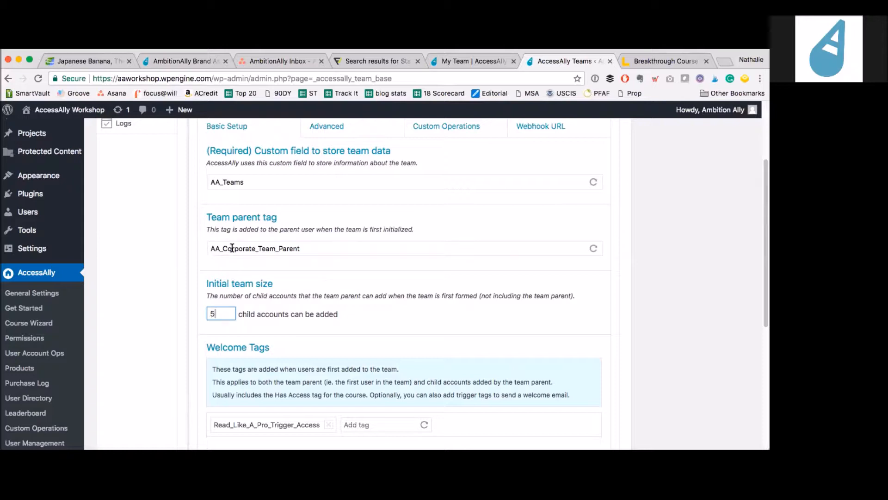
mouse_move(272, 244)
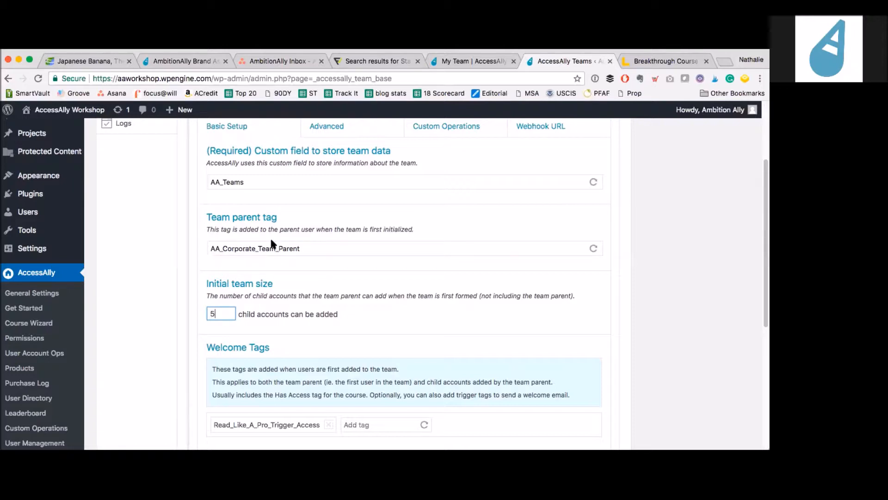
mouse_move(372, 197)
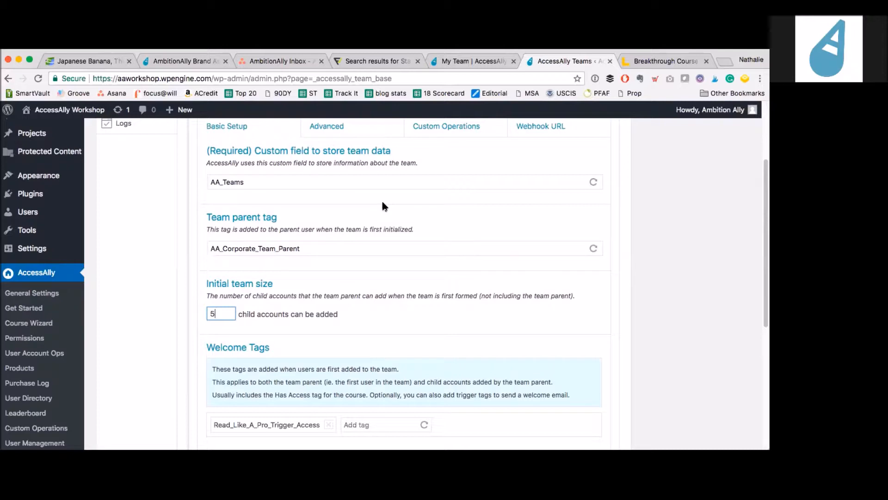
mouse_move(444, 204)
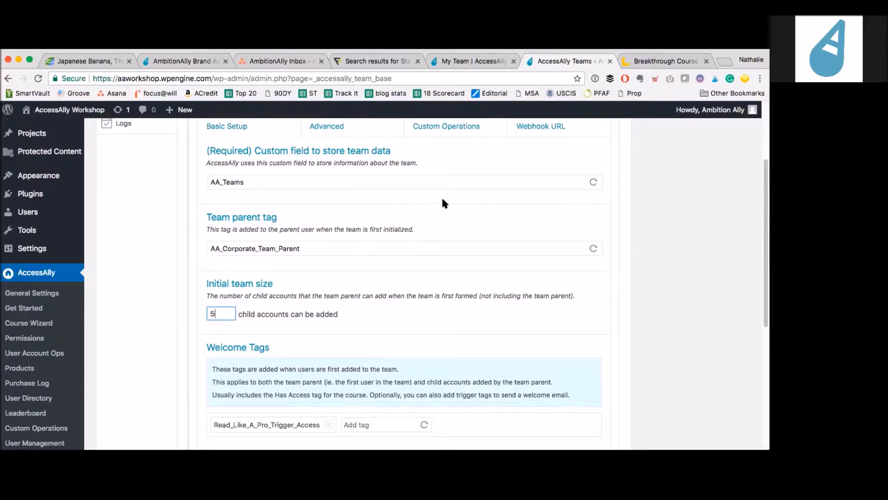
- Add 1:1_Pottery_Consult_Has_Access as a welcome tag beside Read_Like_A_Pro_Trigger_Access
scroll("down", 3)
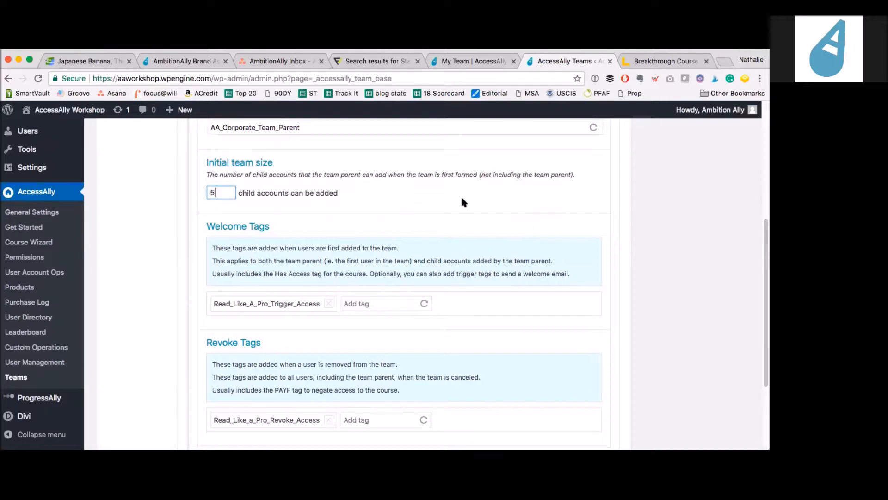
mouse_move(494, 208)
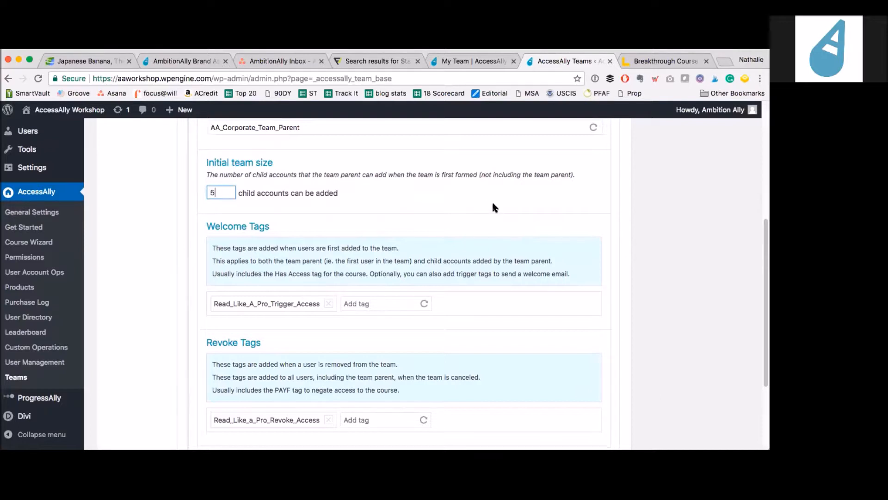
mouse_move(561, 211)
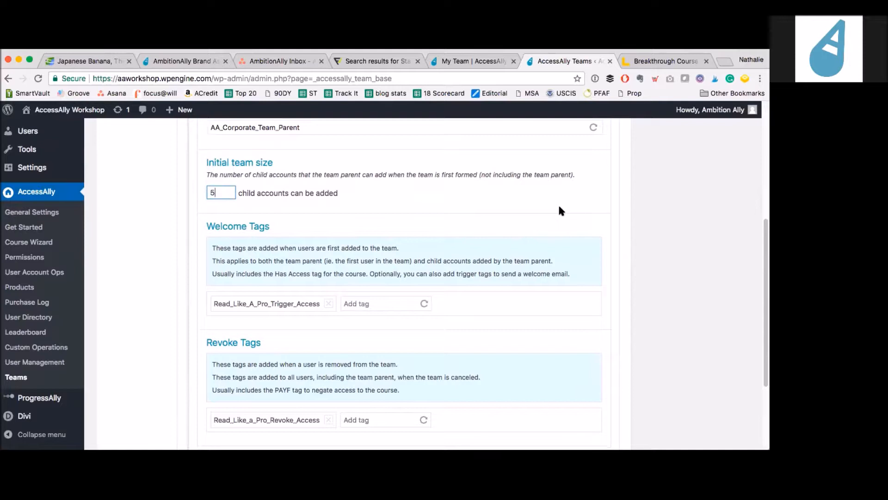
scroll("down", 3)
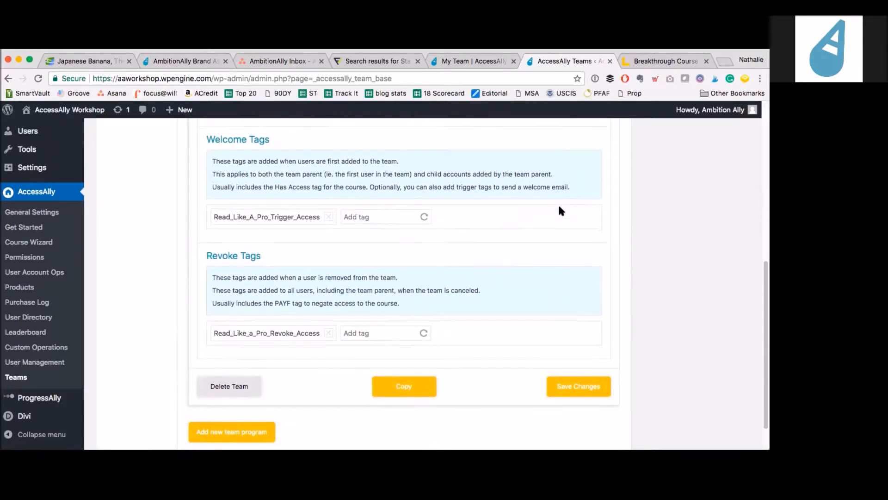
mouse_move(237, 226)
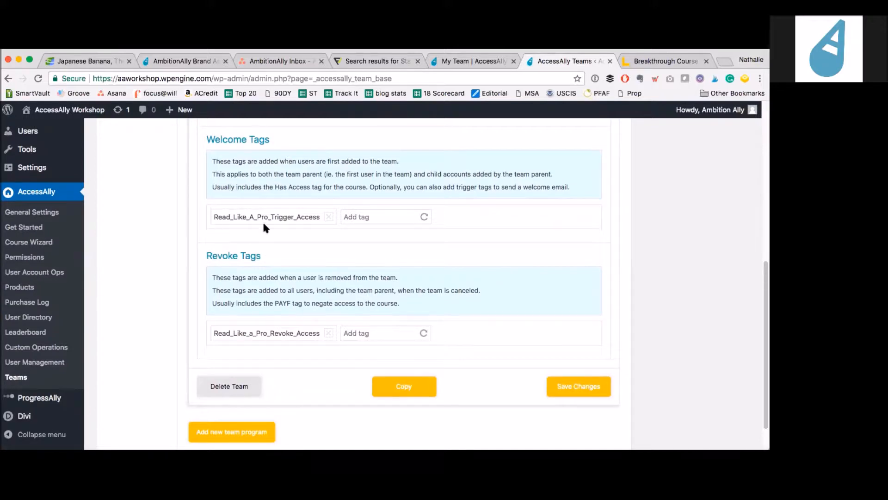
mouse_move(277, 227)
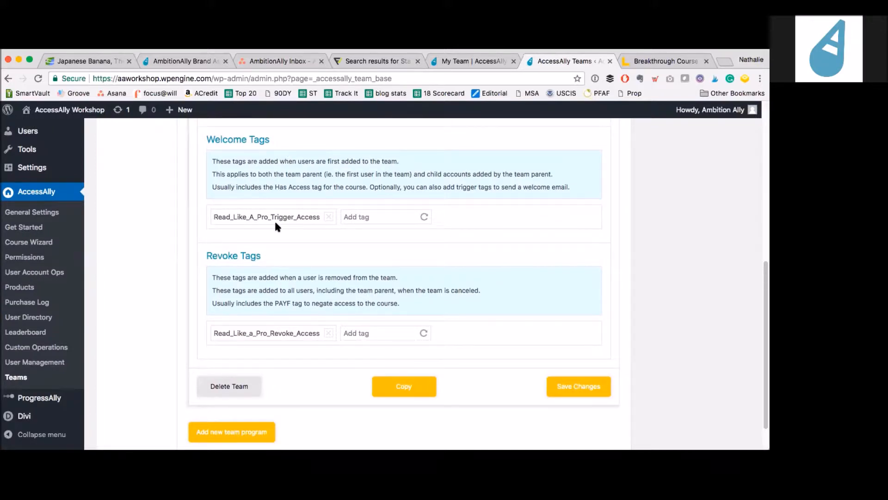
mouse_move(271, 216)
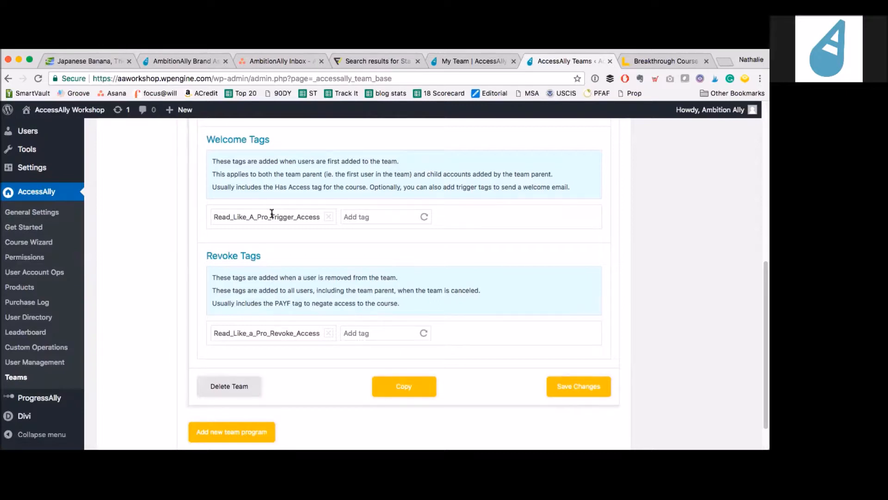
left_click(385, 216)
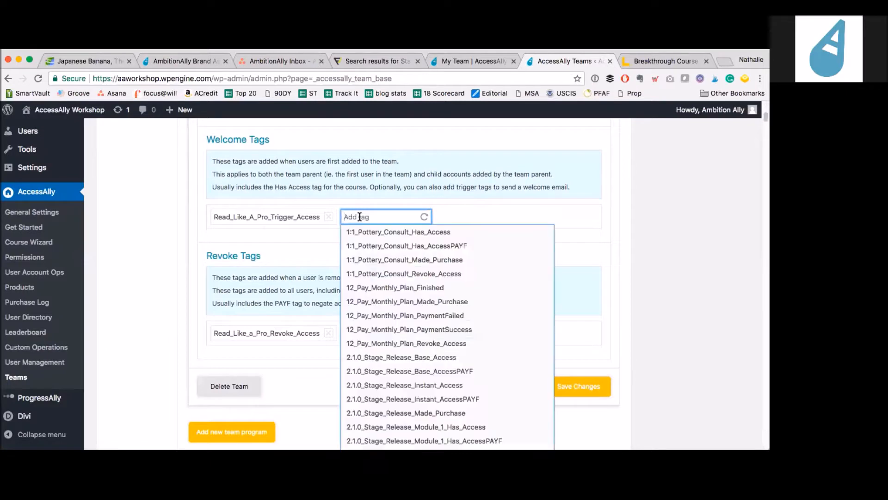
left_click(397, 232)
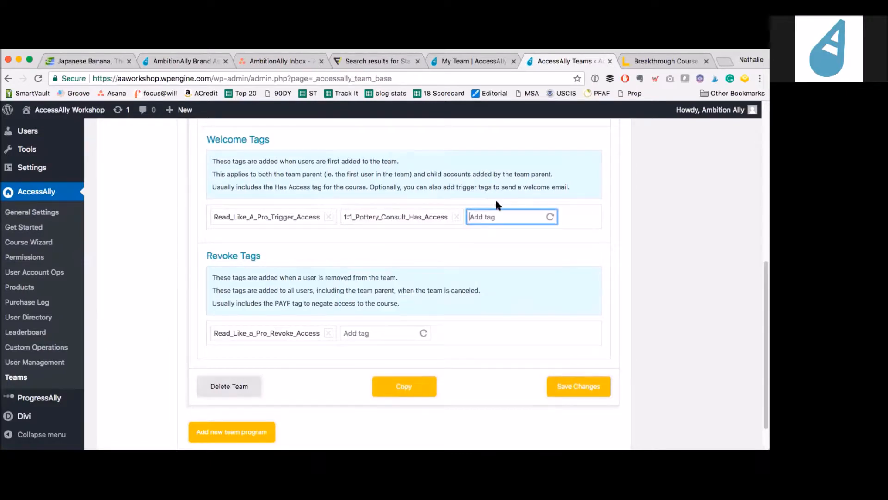
mouse_move(482, 227)
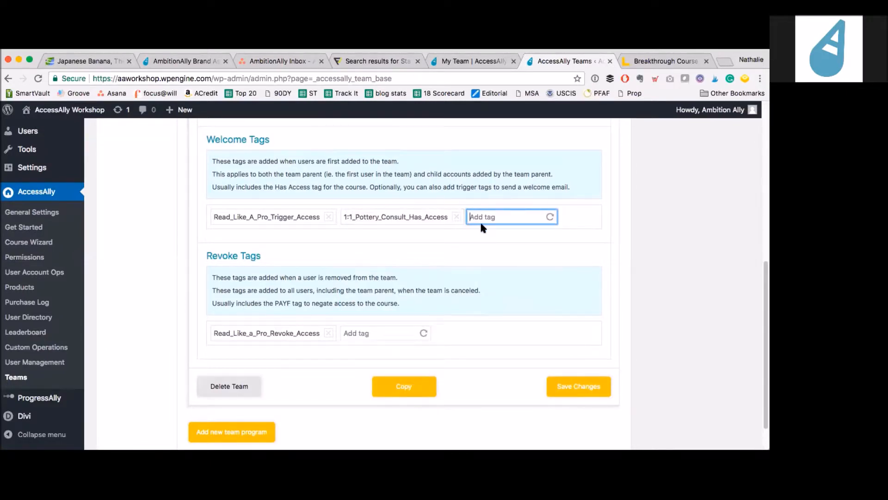
mouse_move(230, 361)
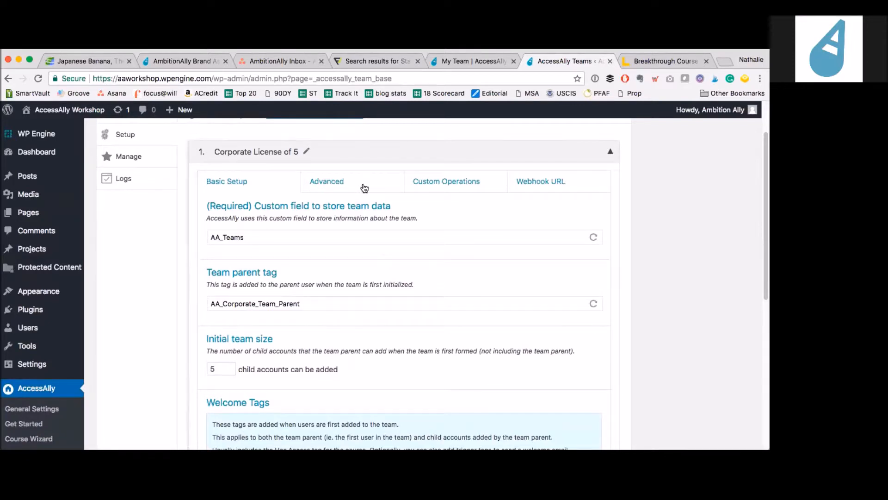
- Browse the team's advanced settings, then return to the front-end My Team page
left_click(326, 182)
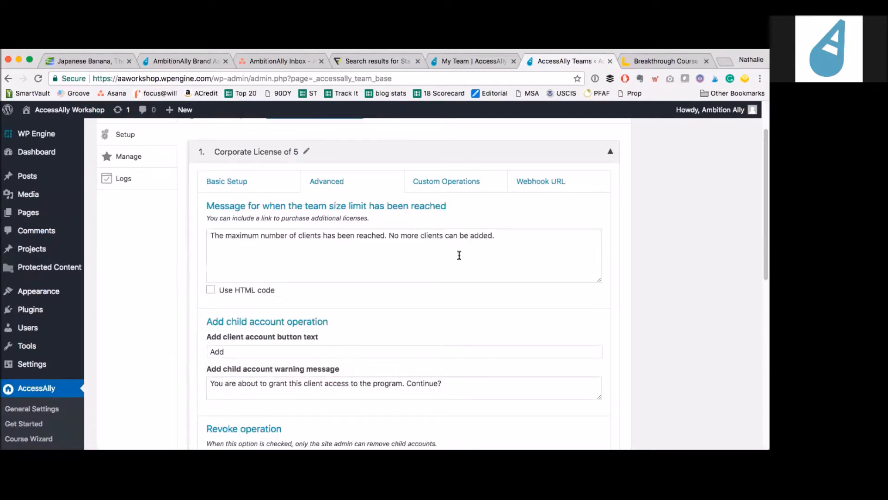
mouse_move(488, 256)
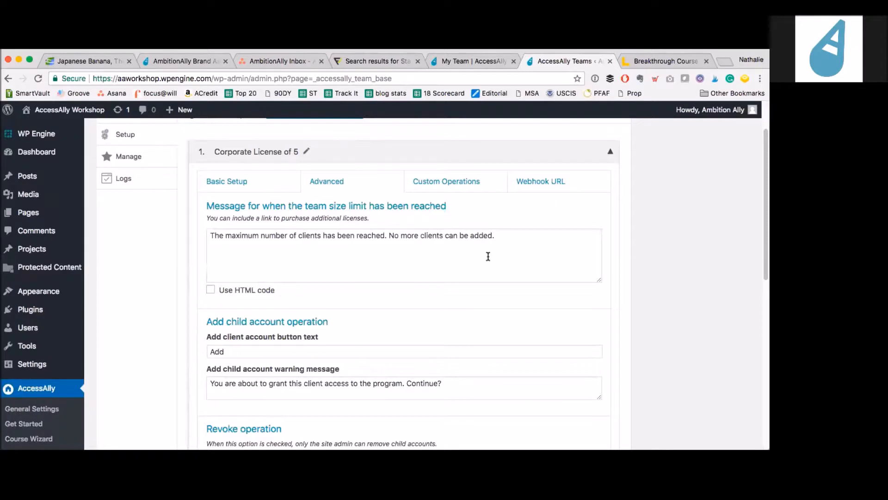
scroll("down", 3)
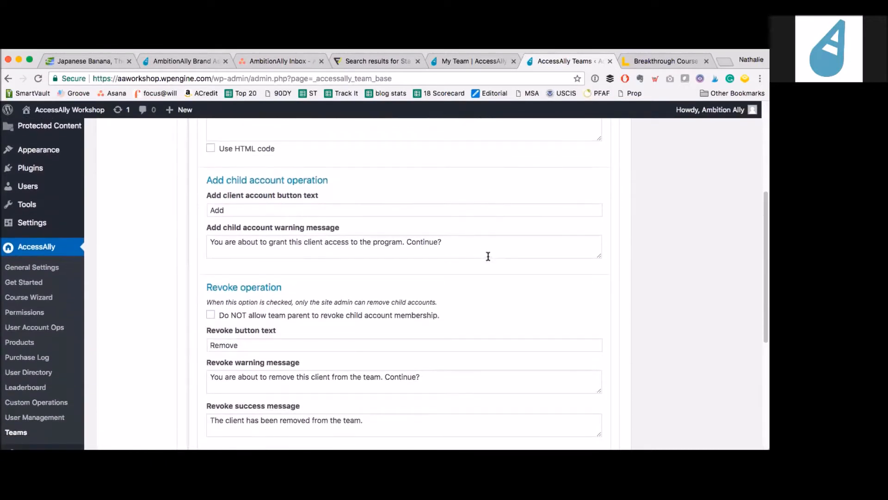
scroll("down", 3)
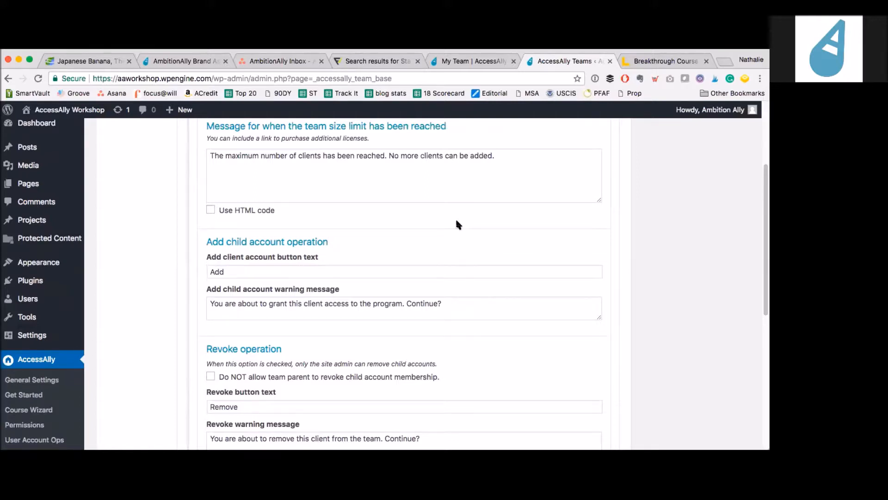
mouse_move(398, 182)
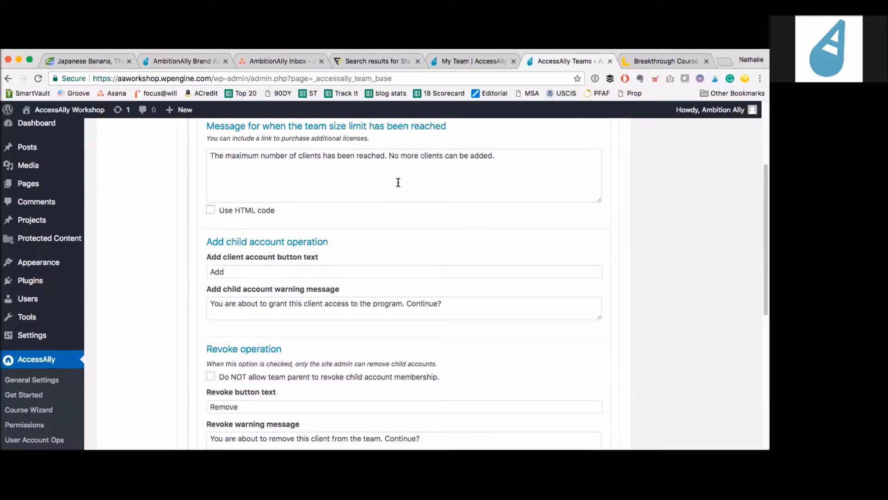
scroll("down", 3)
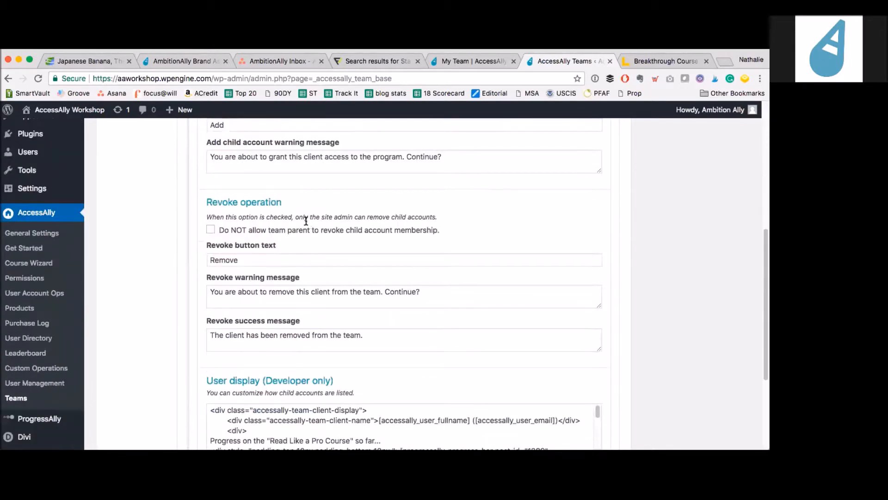
scroll("down", 3)
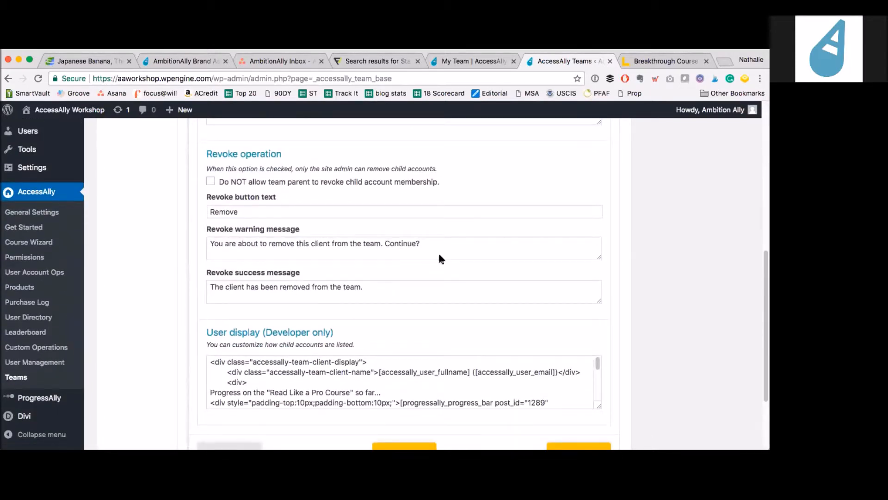
mouse_move(438, 282)
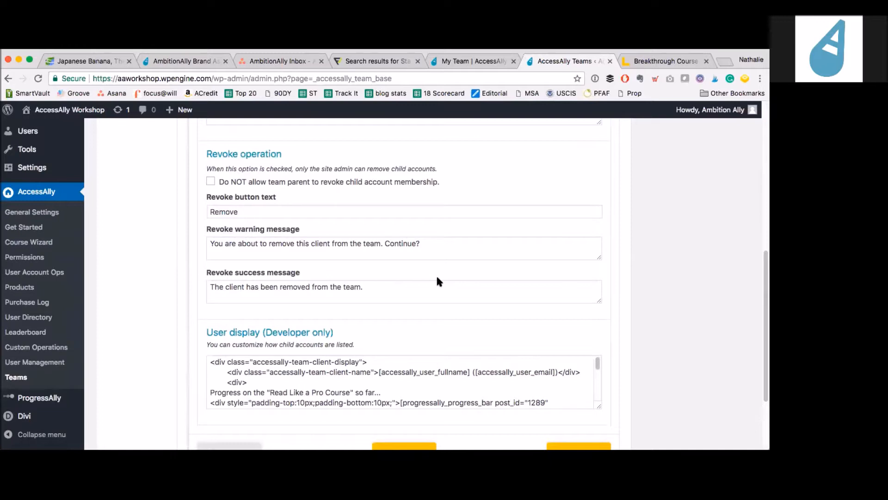
mouse_move(481, 57)
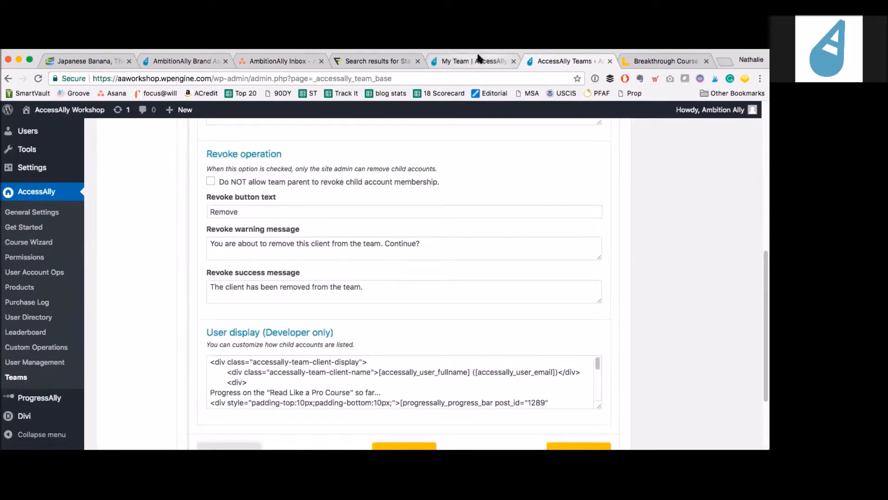
left_click(473, 61)
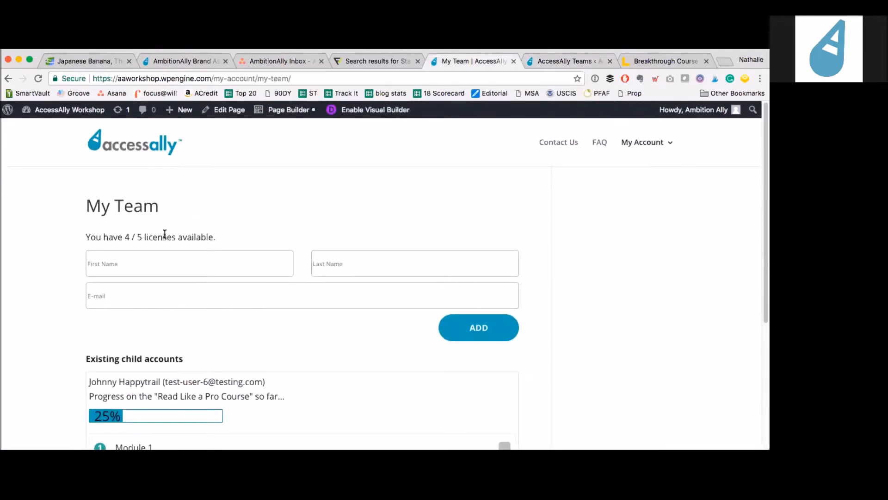
mouse_move(295, 244)
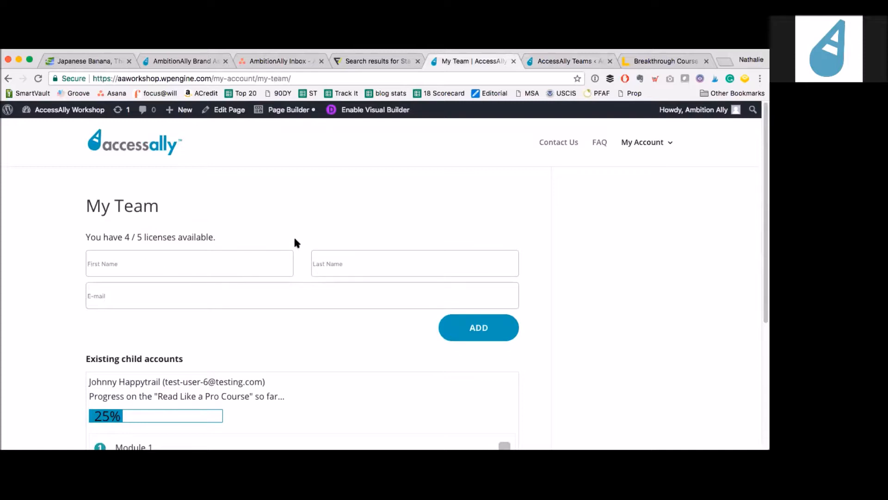
mouse_move(479, 190)
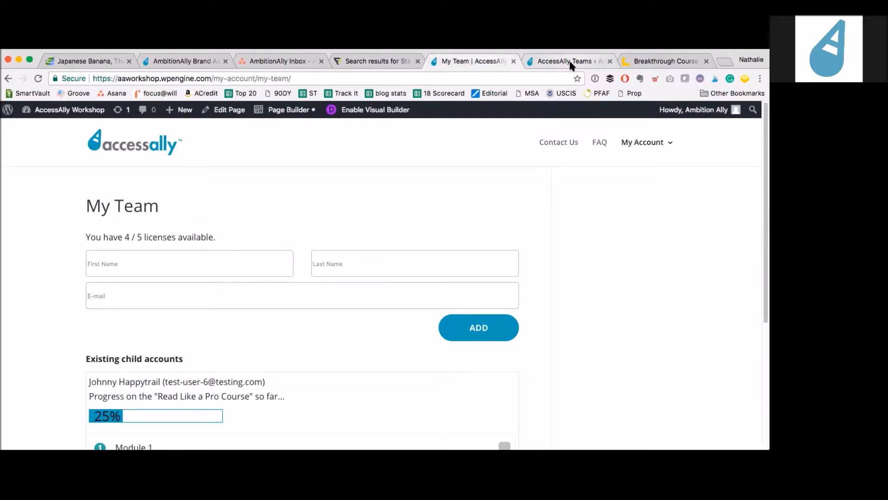
- Compare the back-end Teams settings with the front-end child progress, ending on the Teams settings
left_click(566, 61)
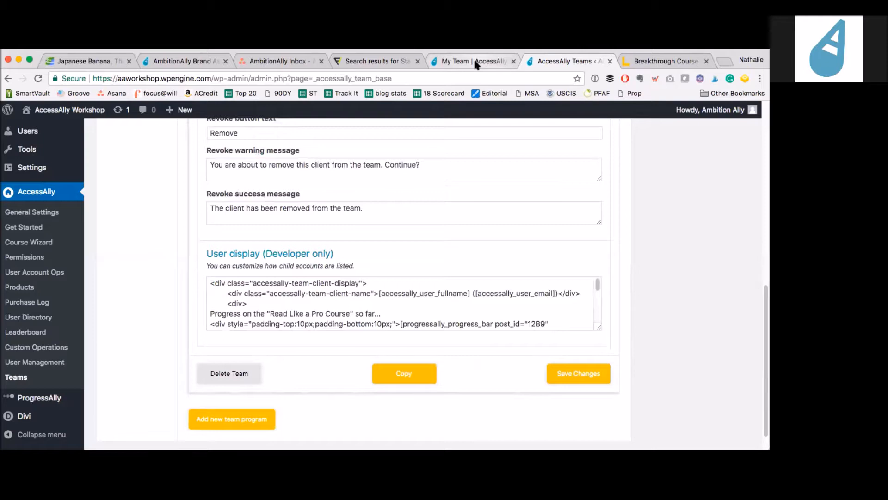
left_click(472, 61)
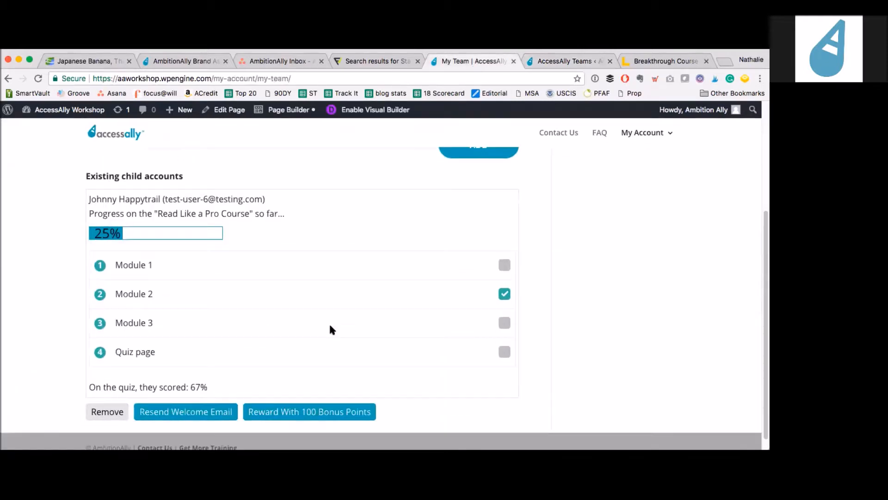
mouse_move(352, 229)
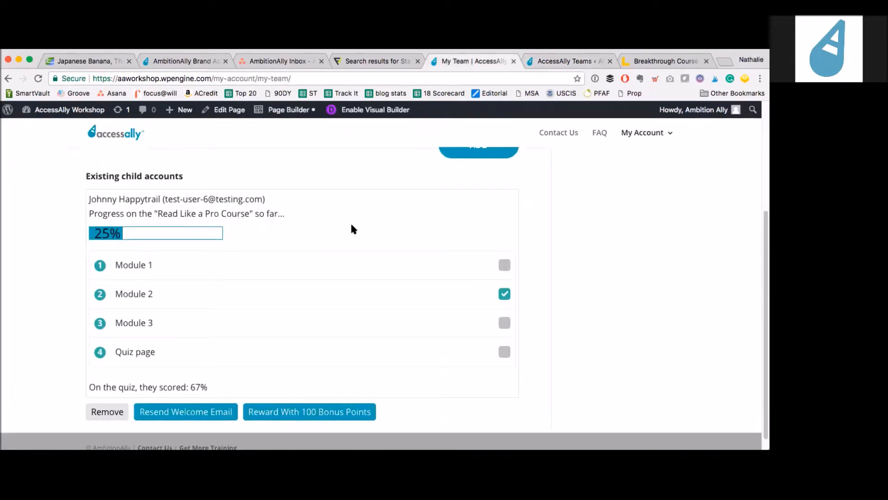
mouse_move(375, 363)
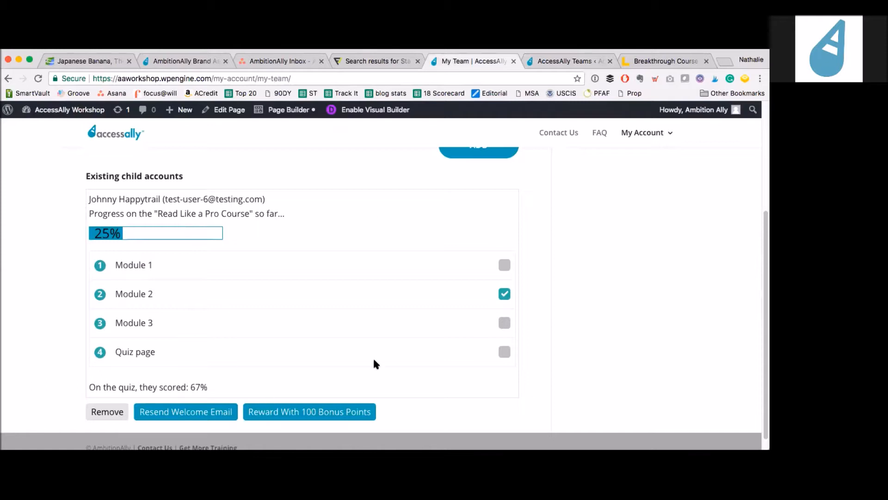
mouse_move(563, 58)
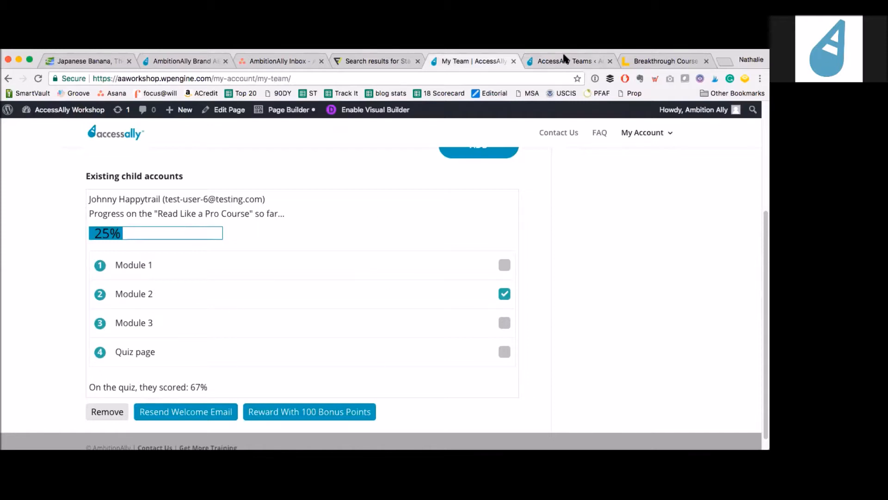
left_click(563, 62)
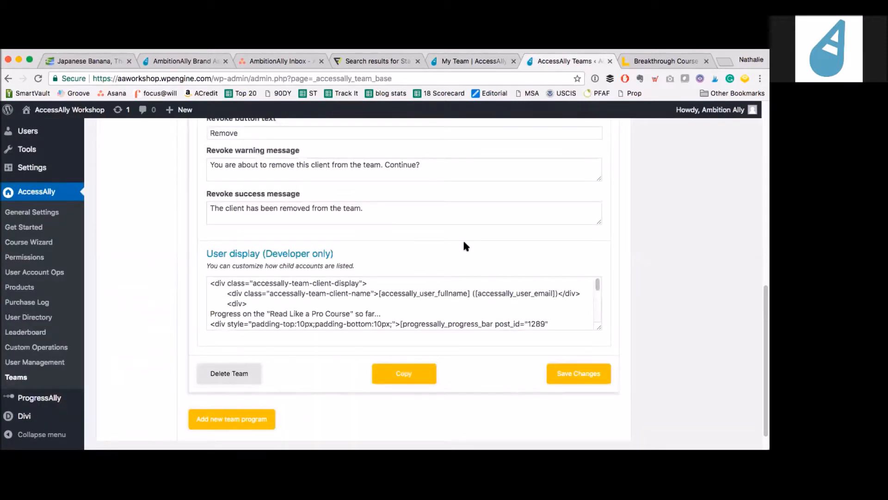
mouse_move(502, 249)
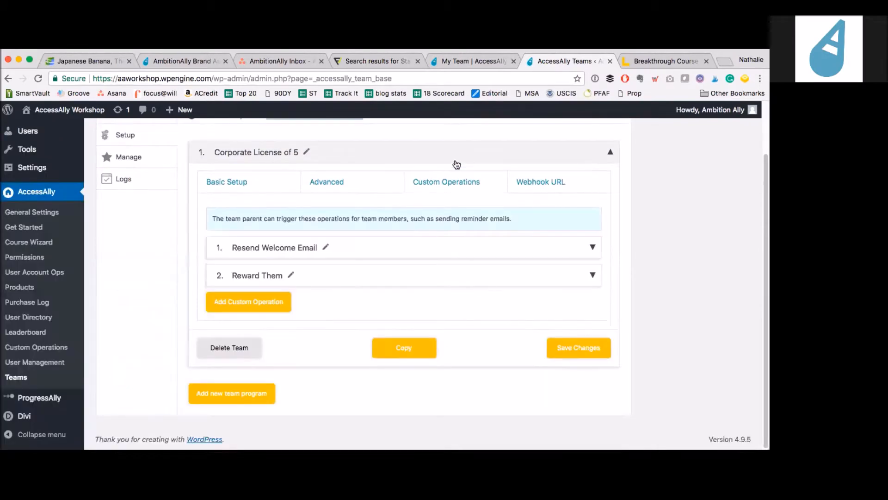
mouse_move(383, 285)
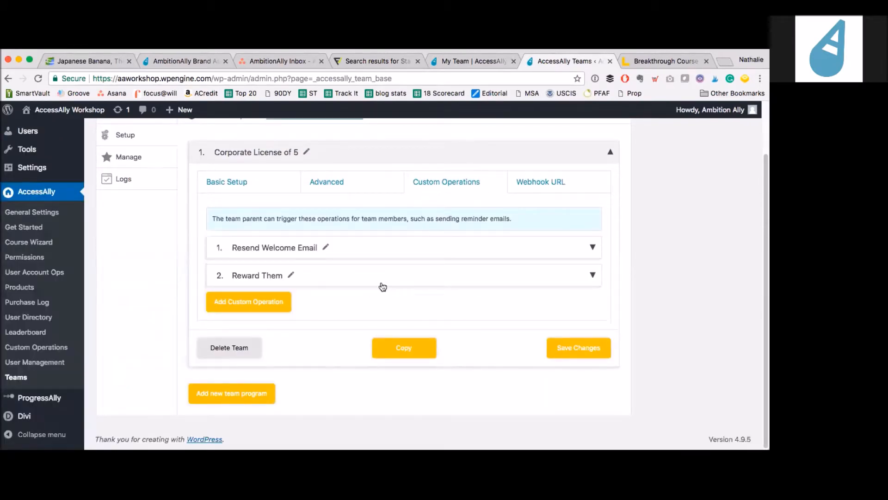
- Expand Resend Welcome Email to show its warning, success message and Read_Like_A_Pro_Trigger_Access tag
left_click(274, 248)
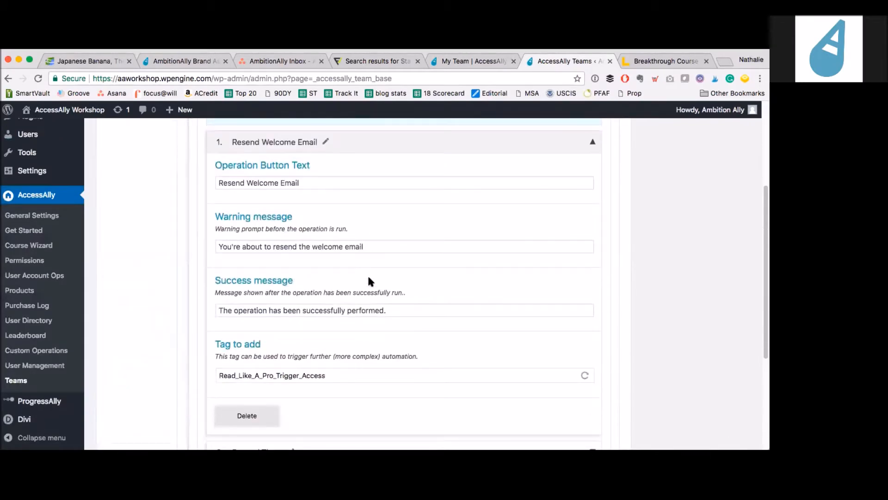
mouse_move(245, 356)
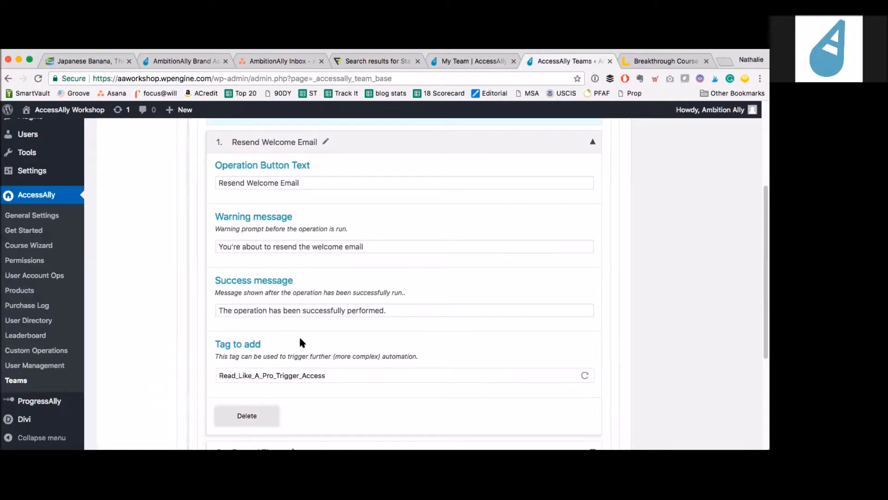
mouse_move(345, 341)
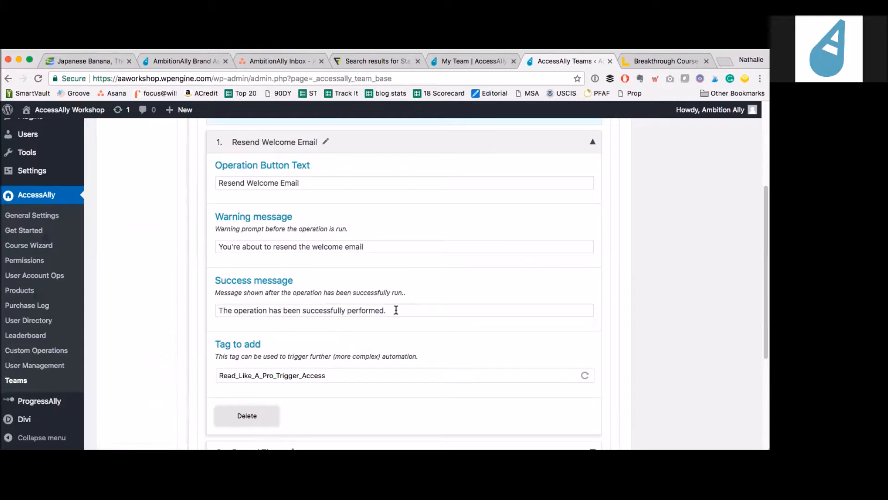
mouse_move(435, 301)
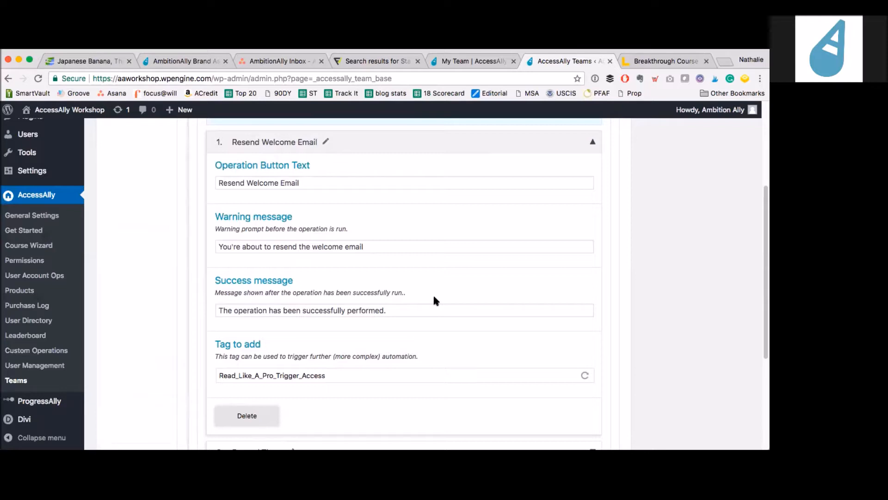
mouse_move(494, 288)
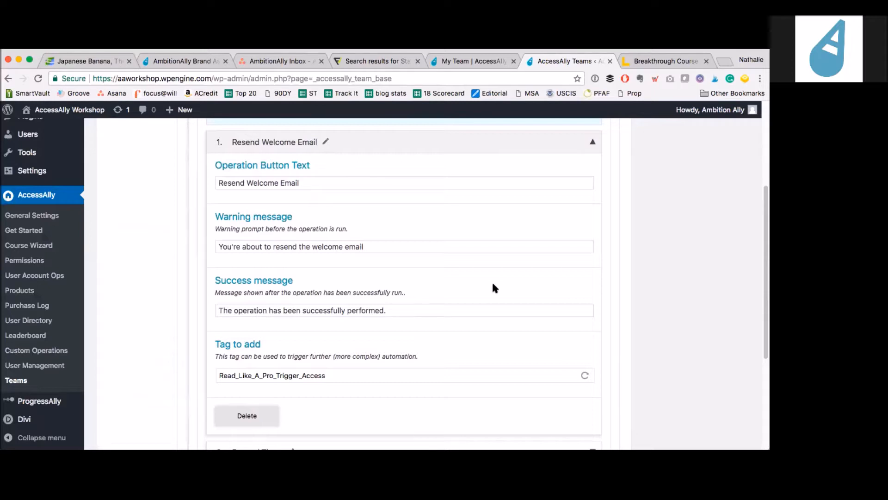
mouse_move(491, 245)
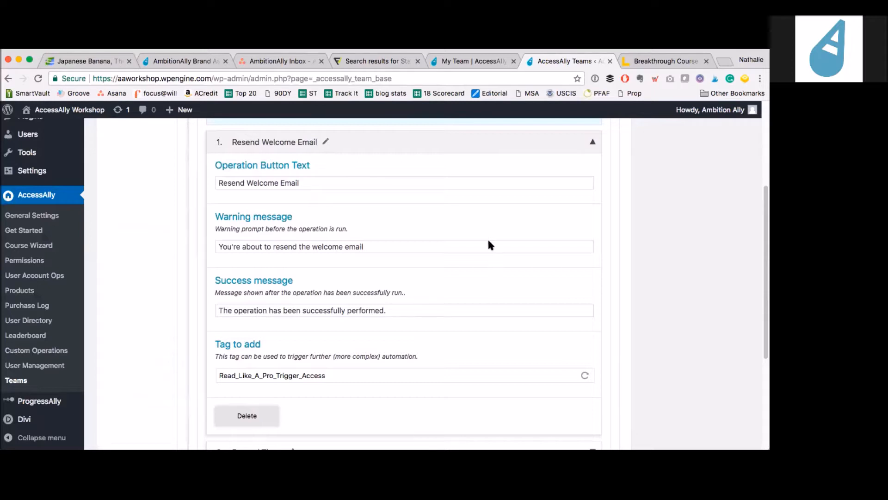
mouse_move(451, 227)
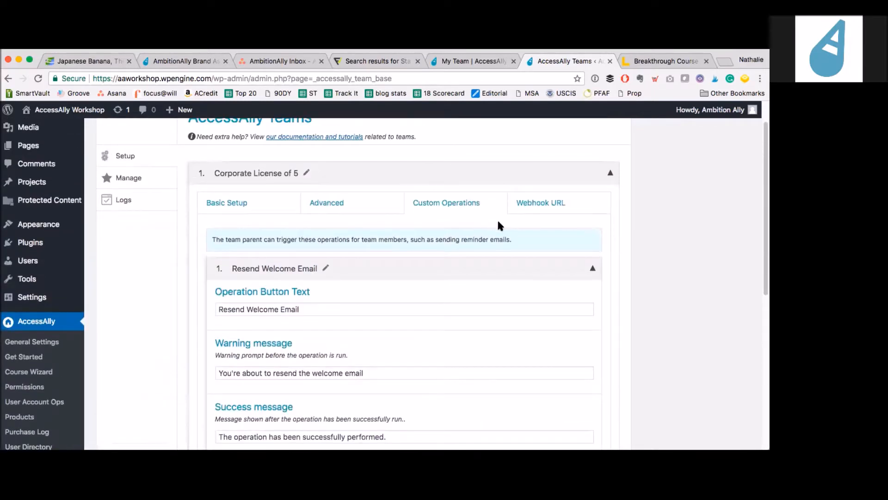
- Switch to Basic Setup showing AA_Teams field, AA_Corporate_Team_Parent tag and team size 5
left_click(226, 202)
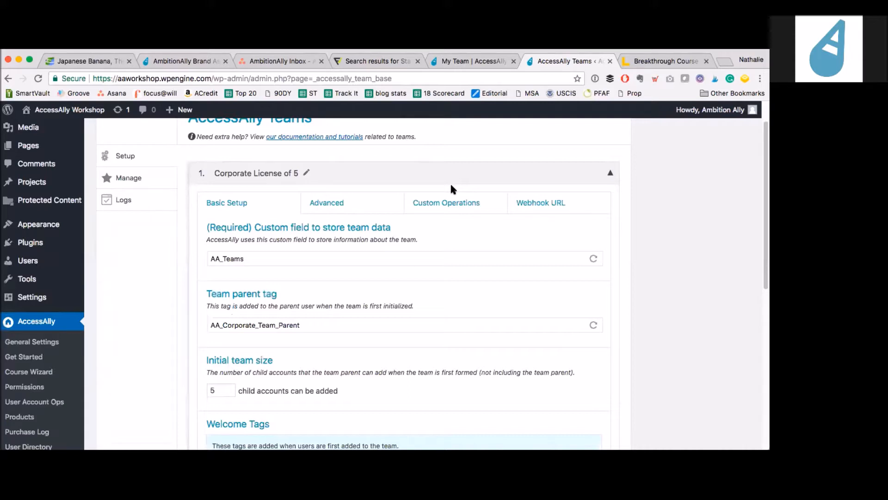
mouse_move(476, 148)
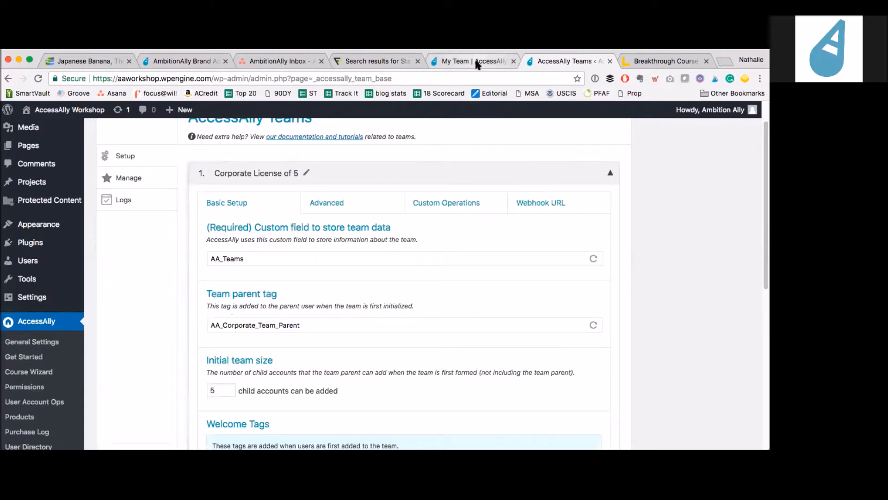
mouse_move(477, 62)
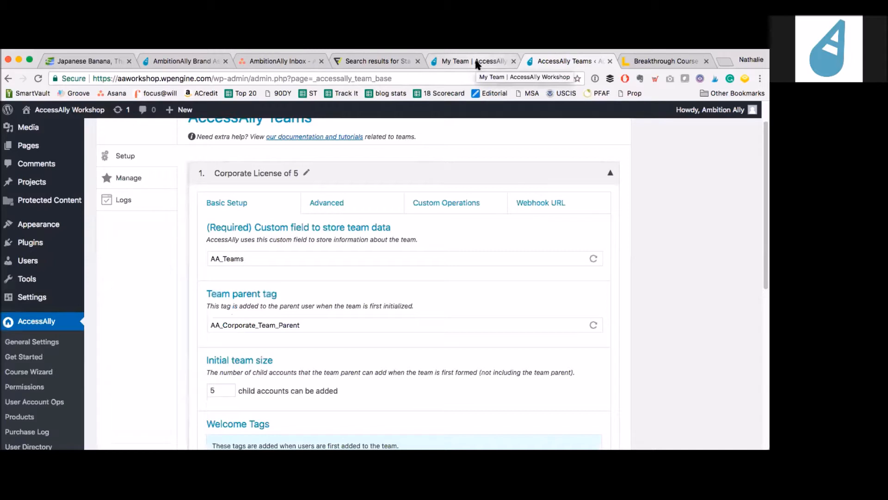
mouse_move(539, 162)
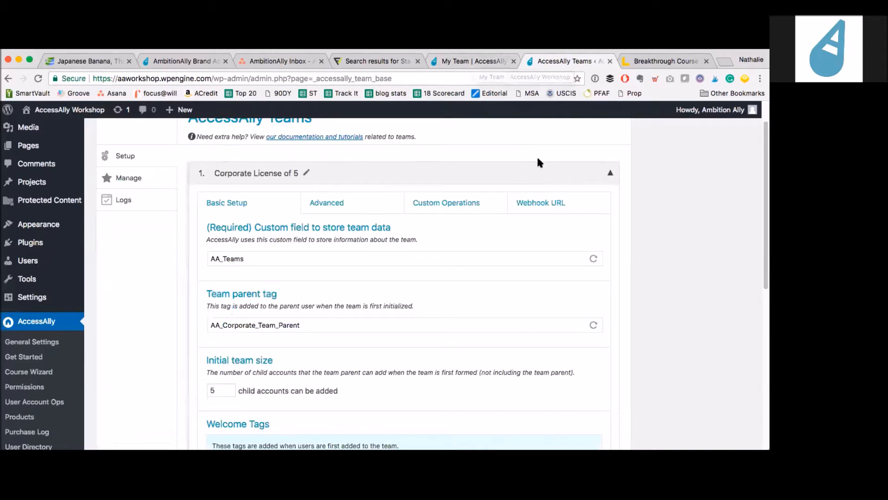
- View the team's webhook URLs and select the 'xyz' placeholder in the change-count URL
left_click(540, 202)
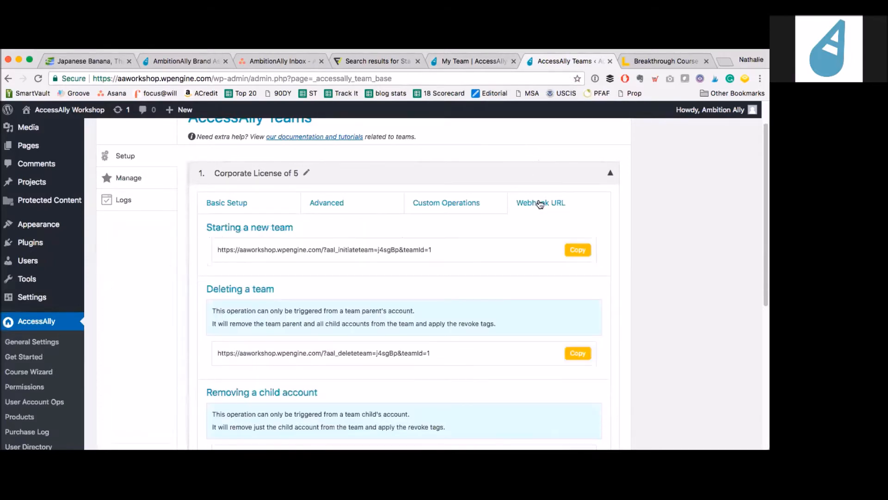
mouse_move(487, 289)
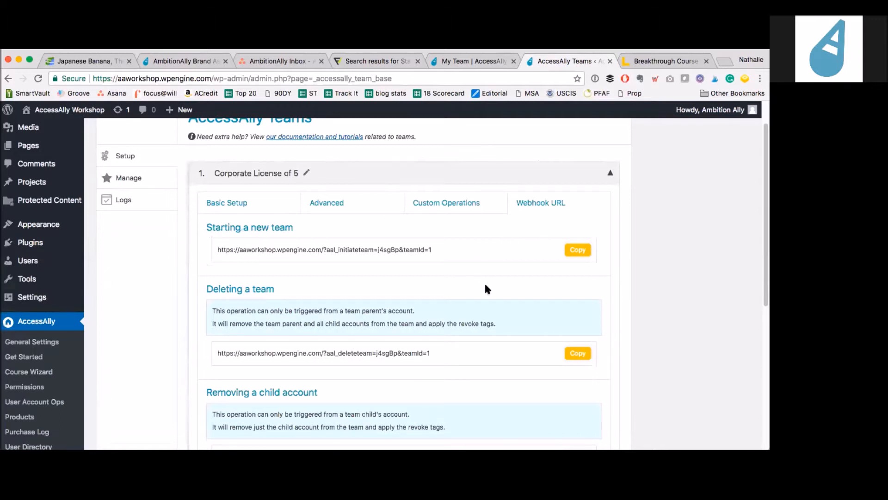
scroll("down", 3)
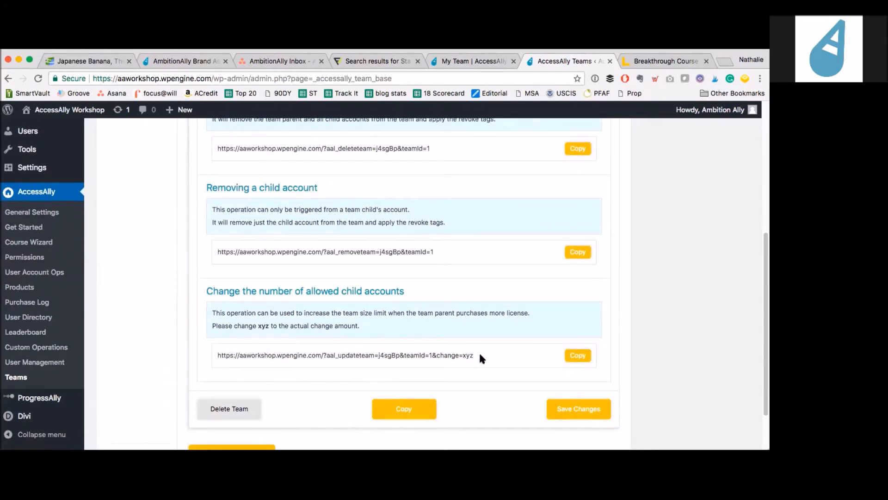
double_click(469, 355)
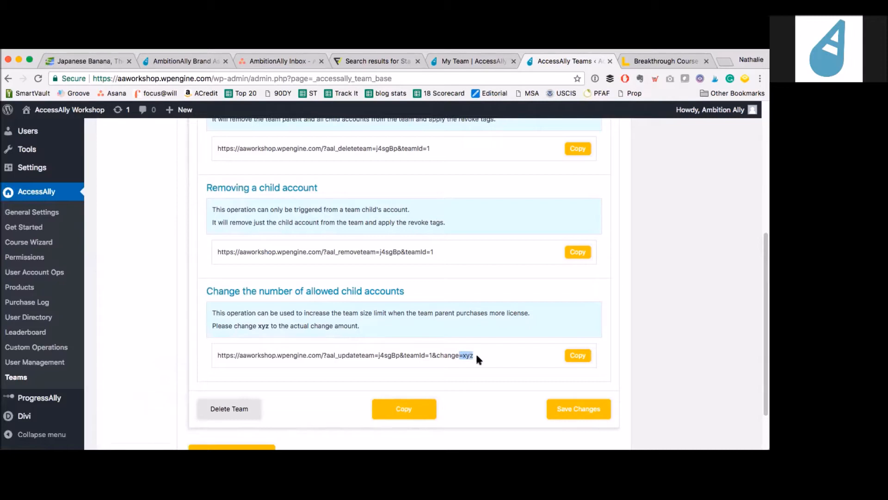
mouse_move(476, 354)
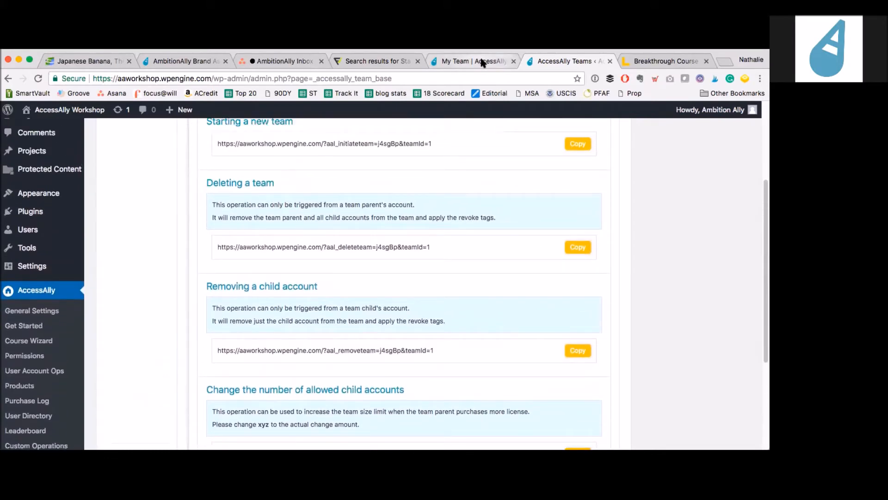
- Return to the front-end My Team tab showing 4 / 5 licenses and 25% child progress
left_click(473, 60)
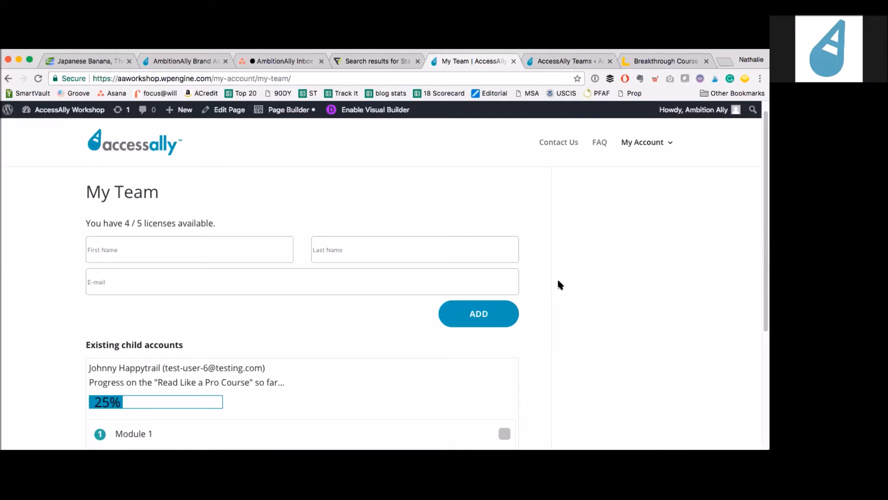
mouse_move(561, 270)
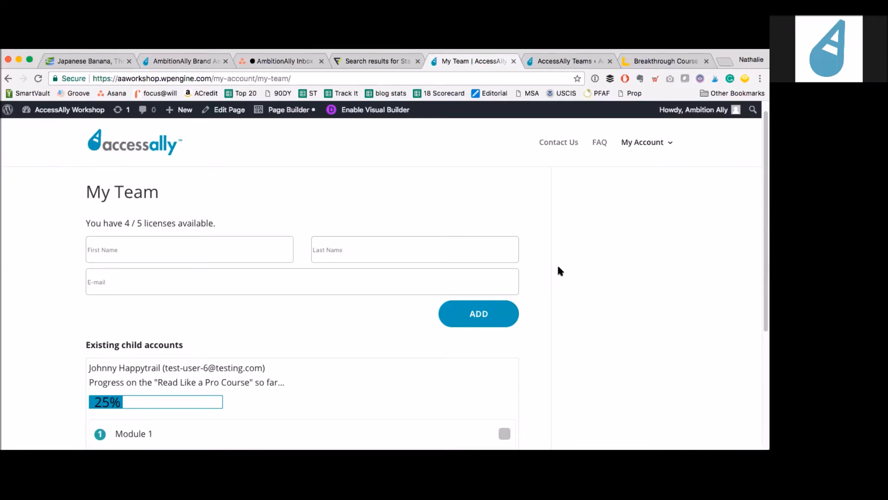